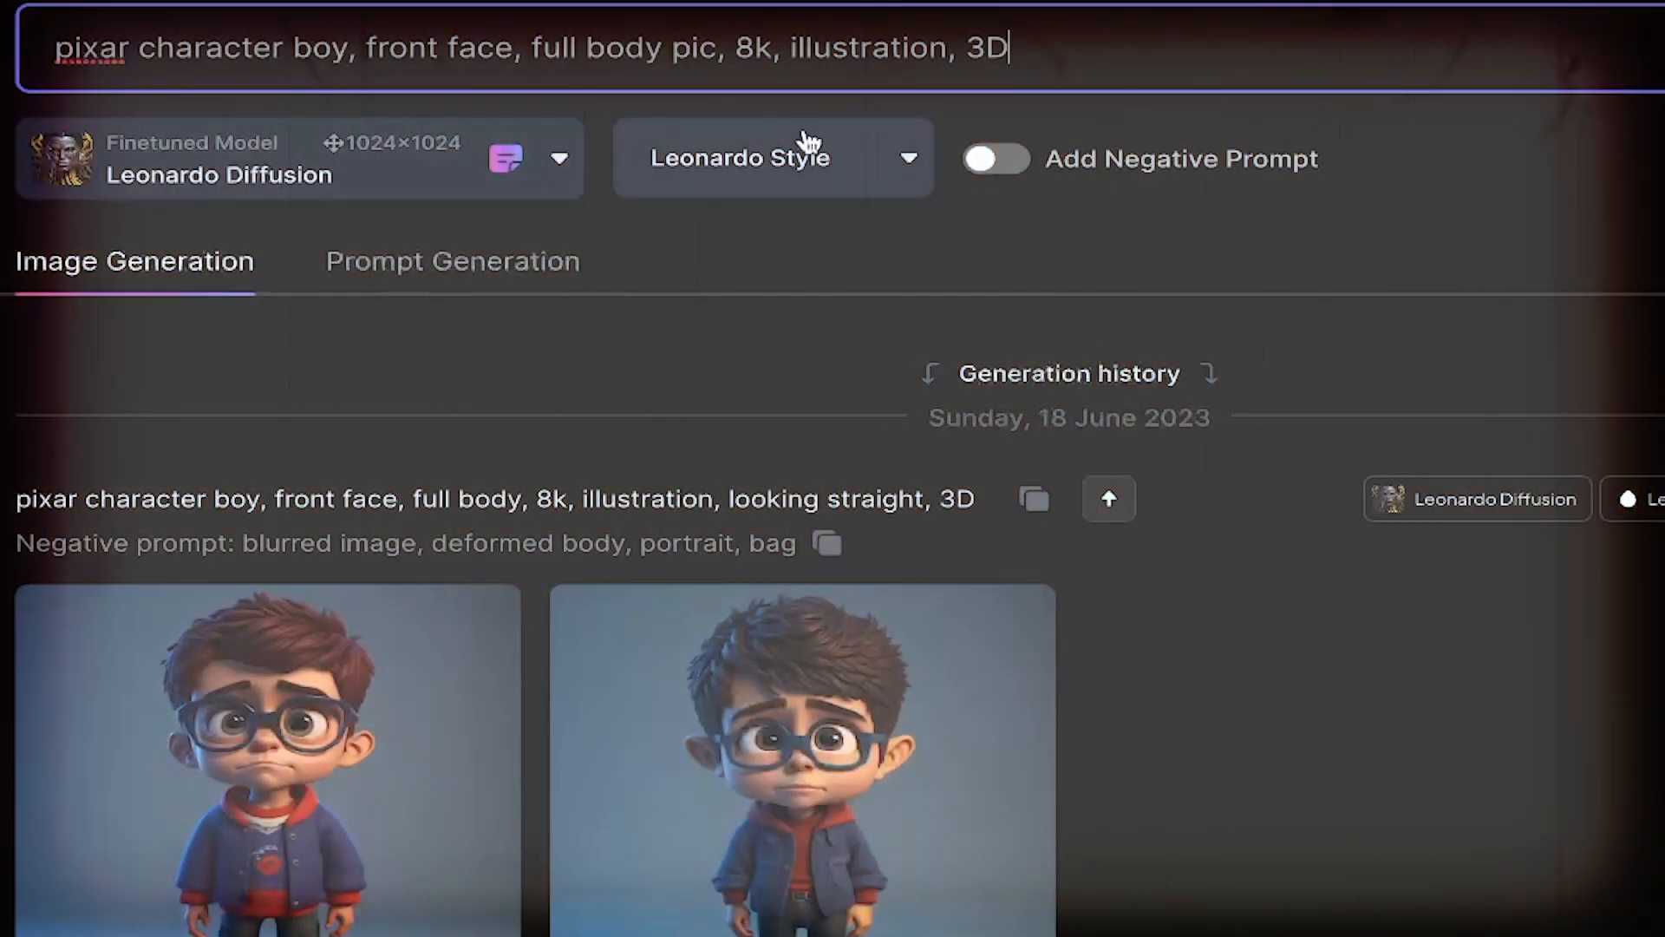
Enter a front-facing, full-body 3D Pixar-style boy prompt in Leonardo.Ai
left_click(995, 158)
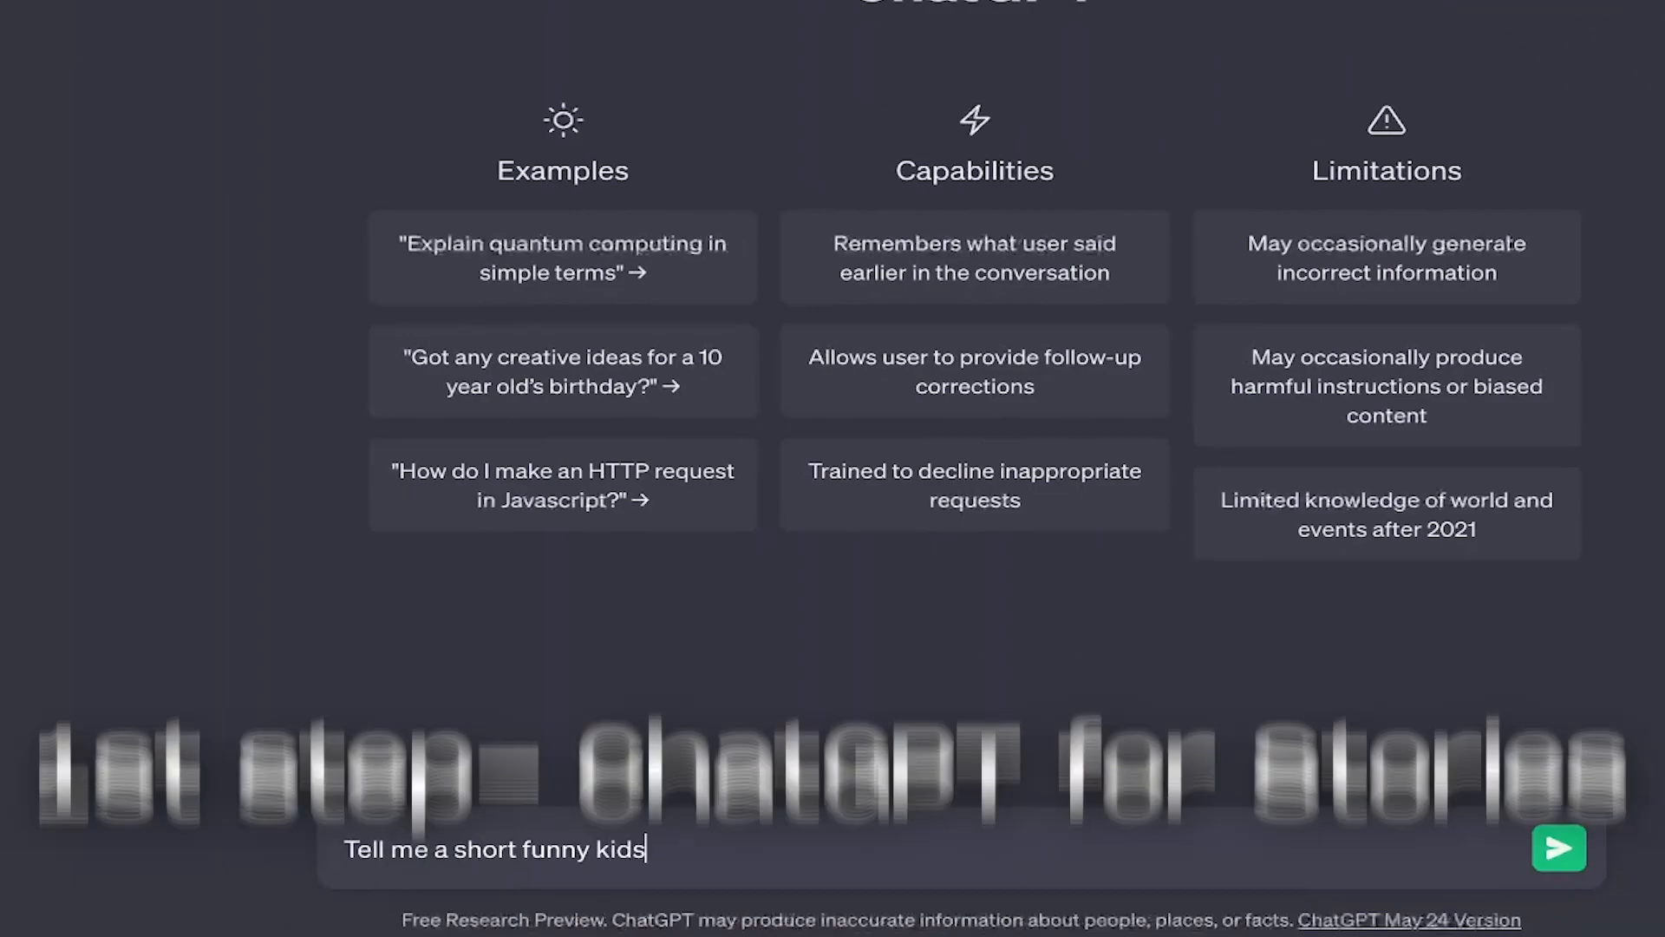
Send 'Tell me a short funny kids story' to ChatGPT and read the Milo monkey story
left_click(1557, 847)
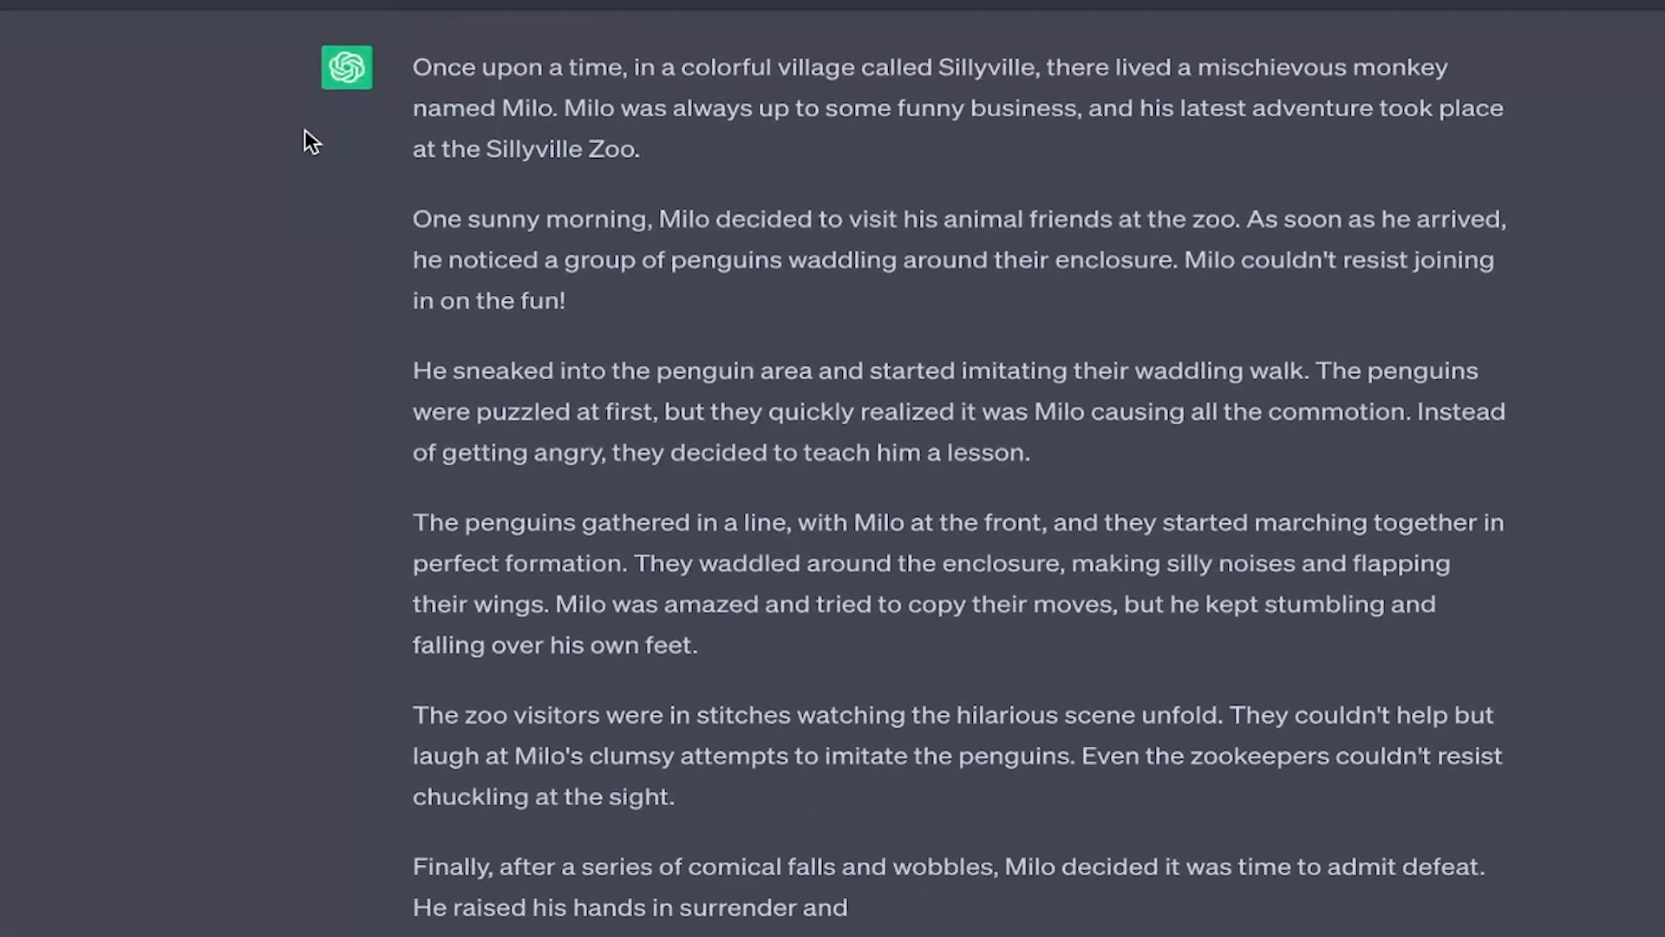
scroll("down", 3)
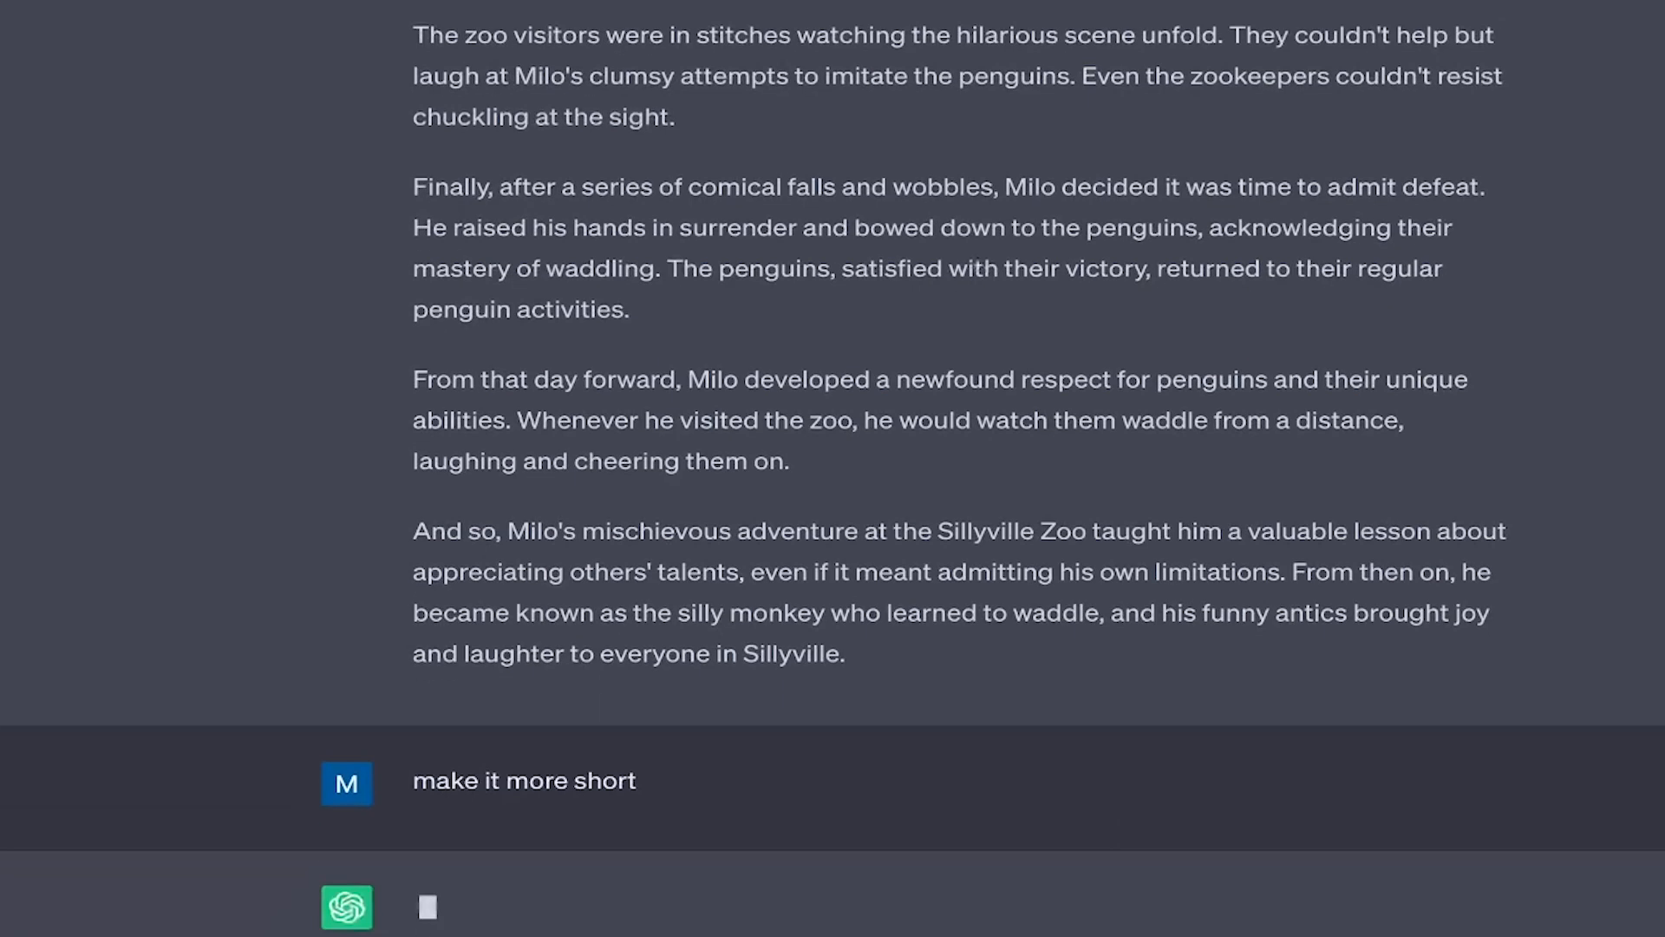
scroll("down", 3)
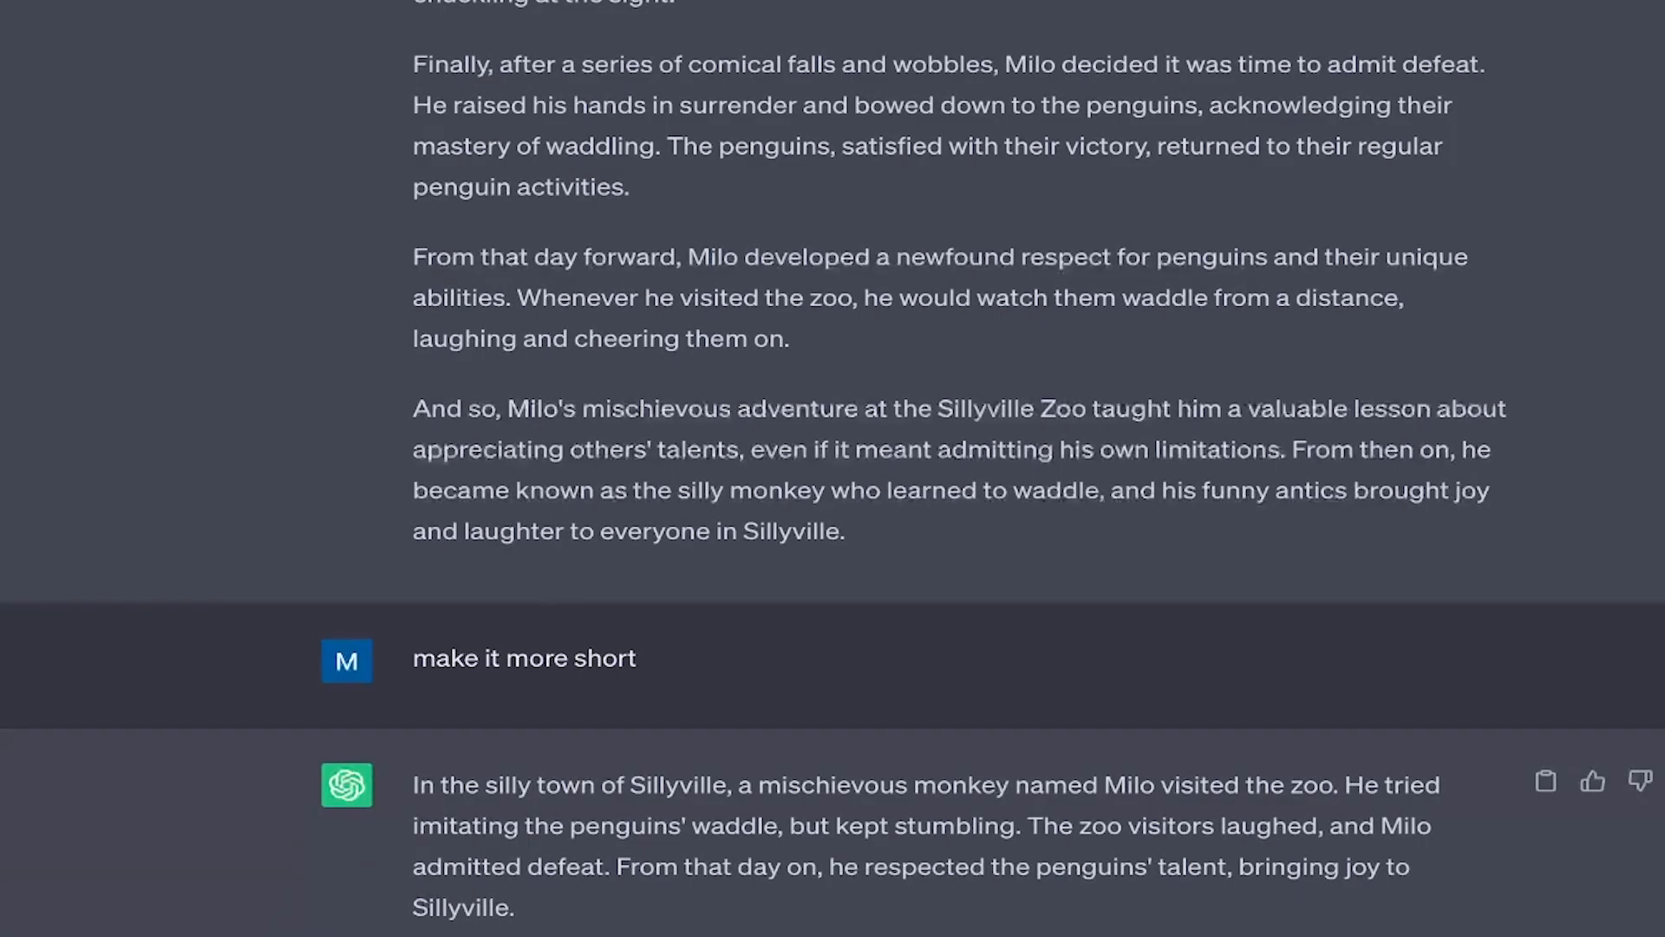
mouse_move(824, 916)
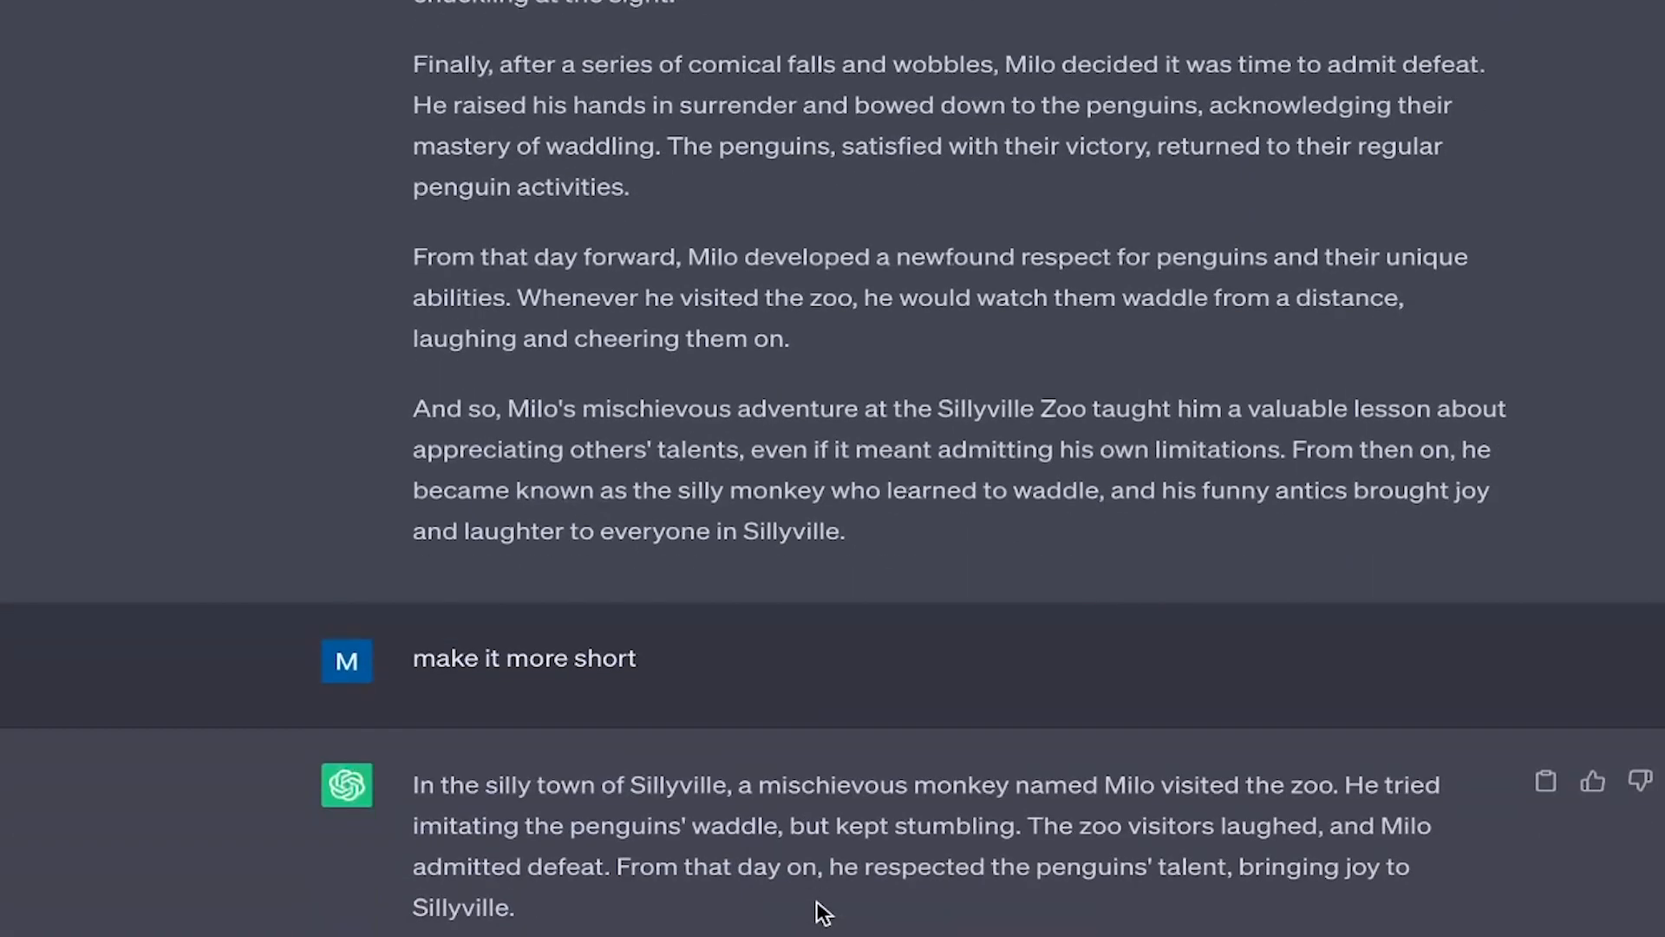
mouse_move(1084, 856)
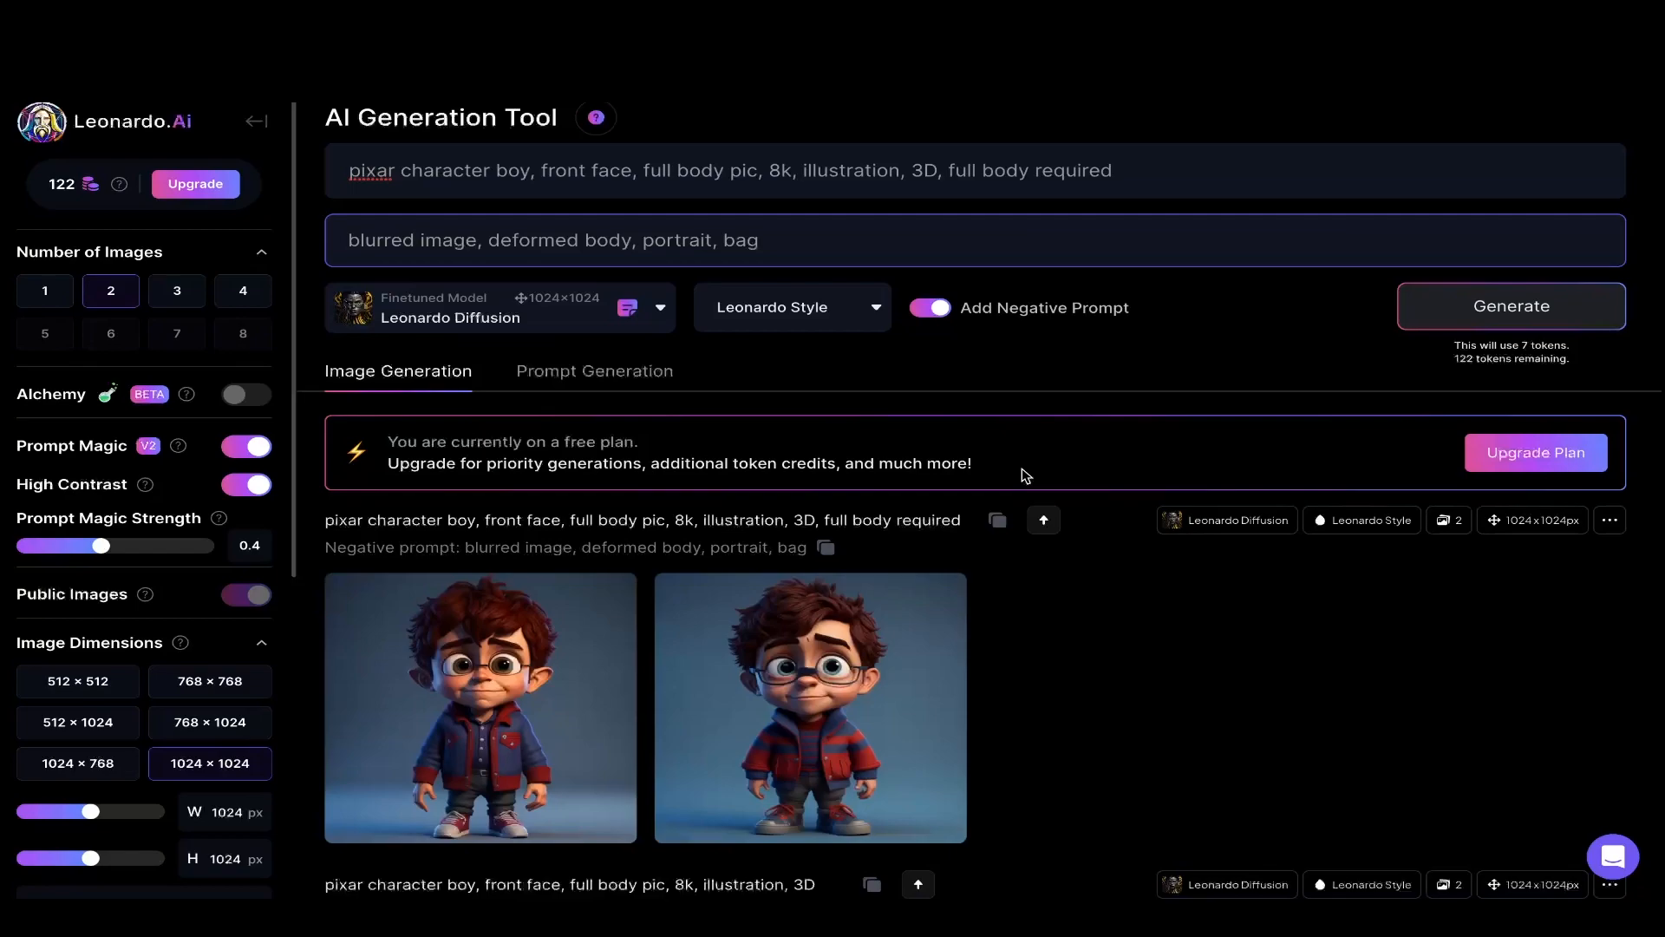
Append ', arms wide open' to the Pixar boy prompt
left_click(479, 706)
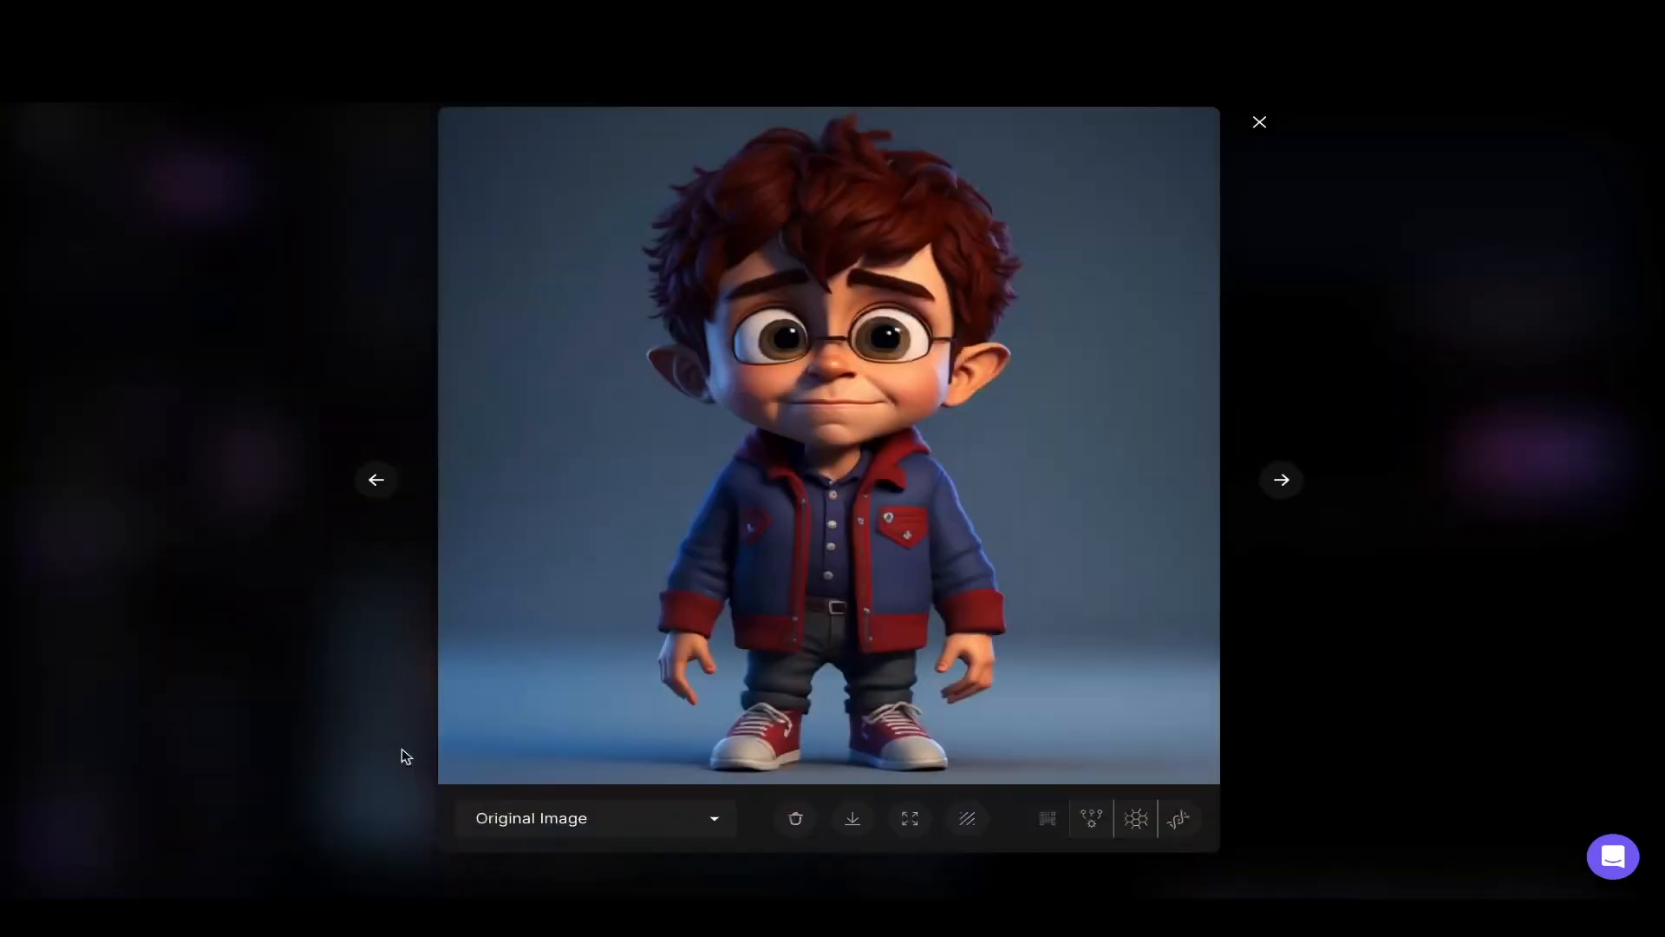
mouse_move(240, 378)
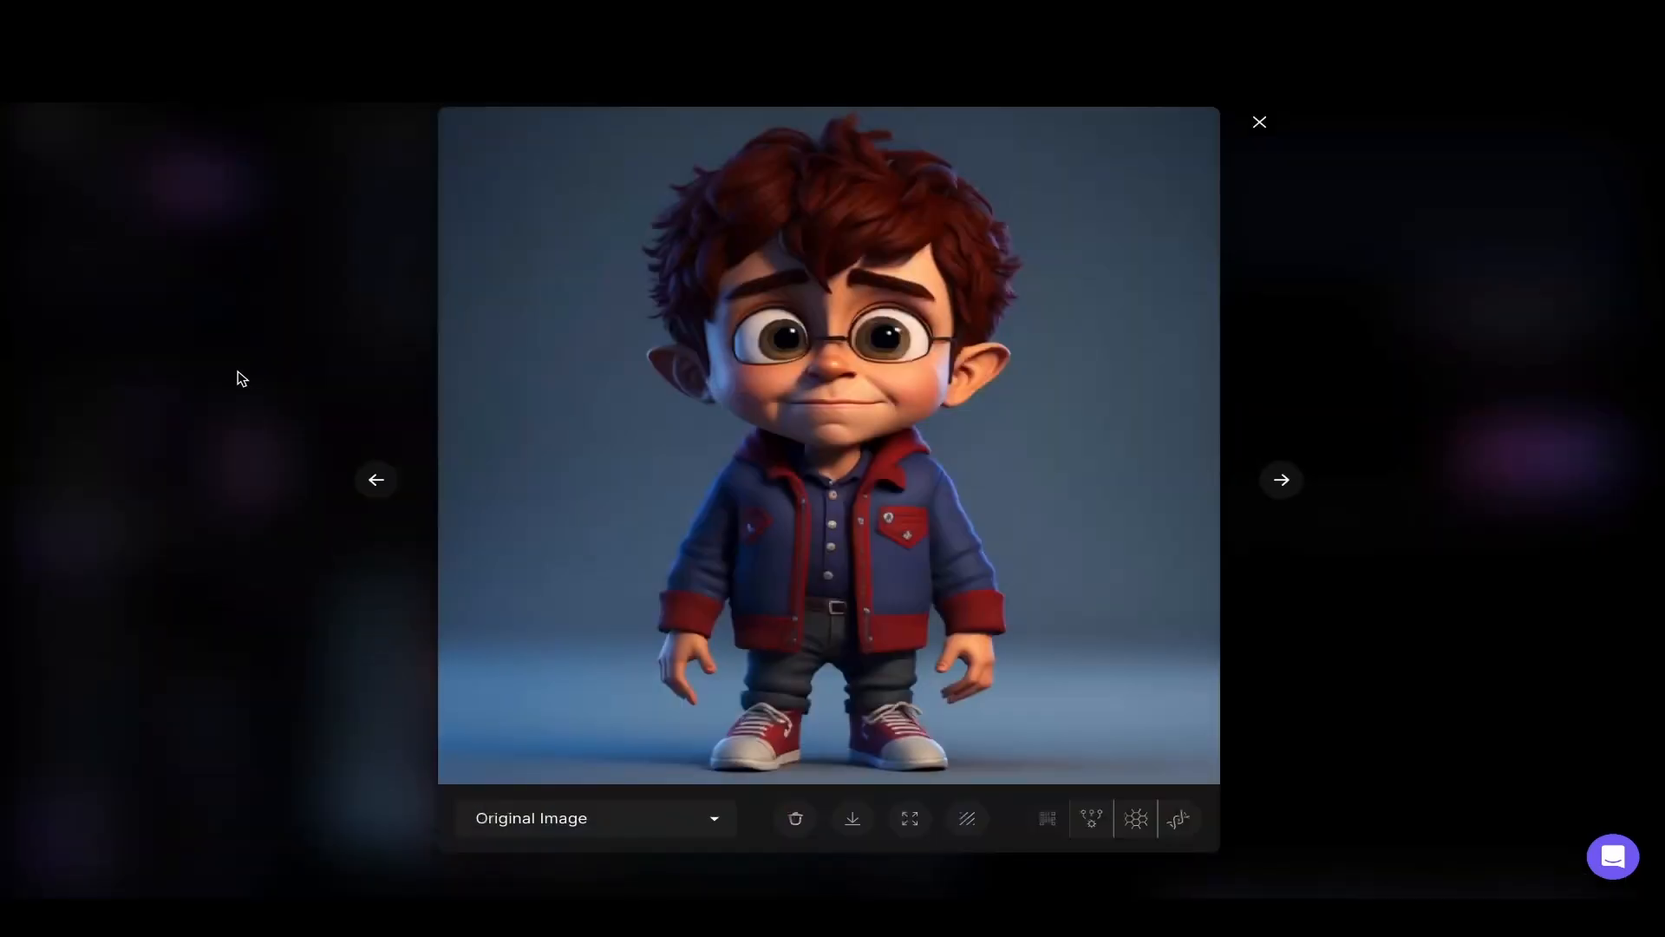
left_click(1259, 122)
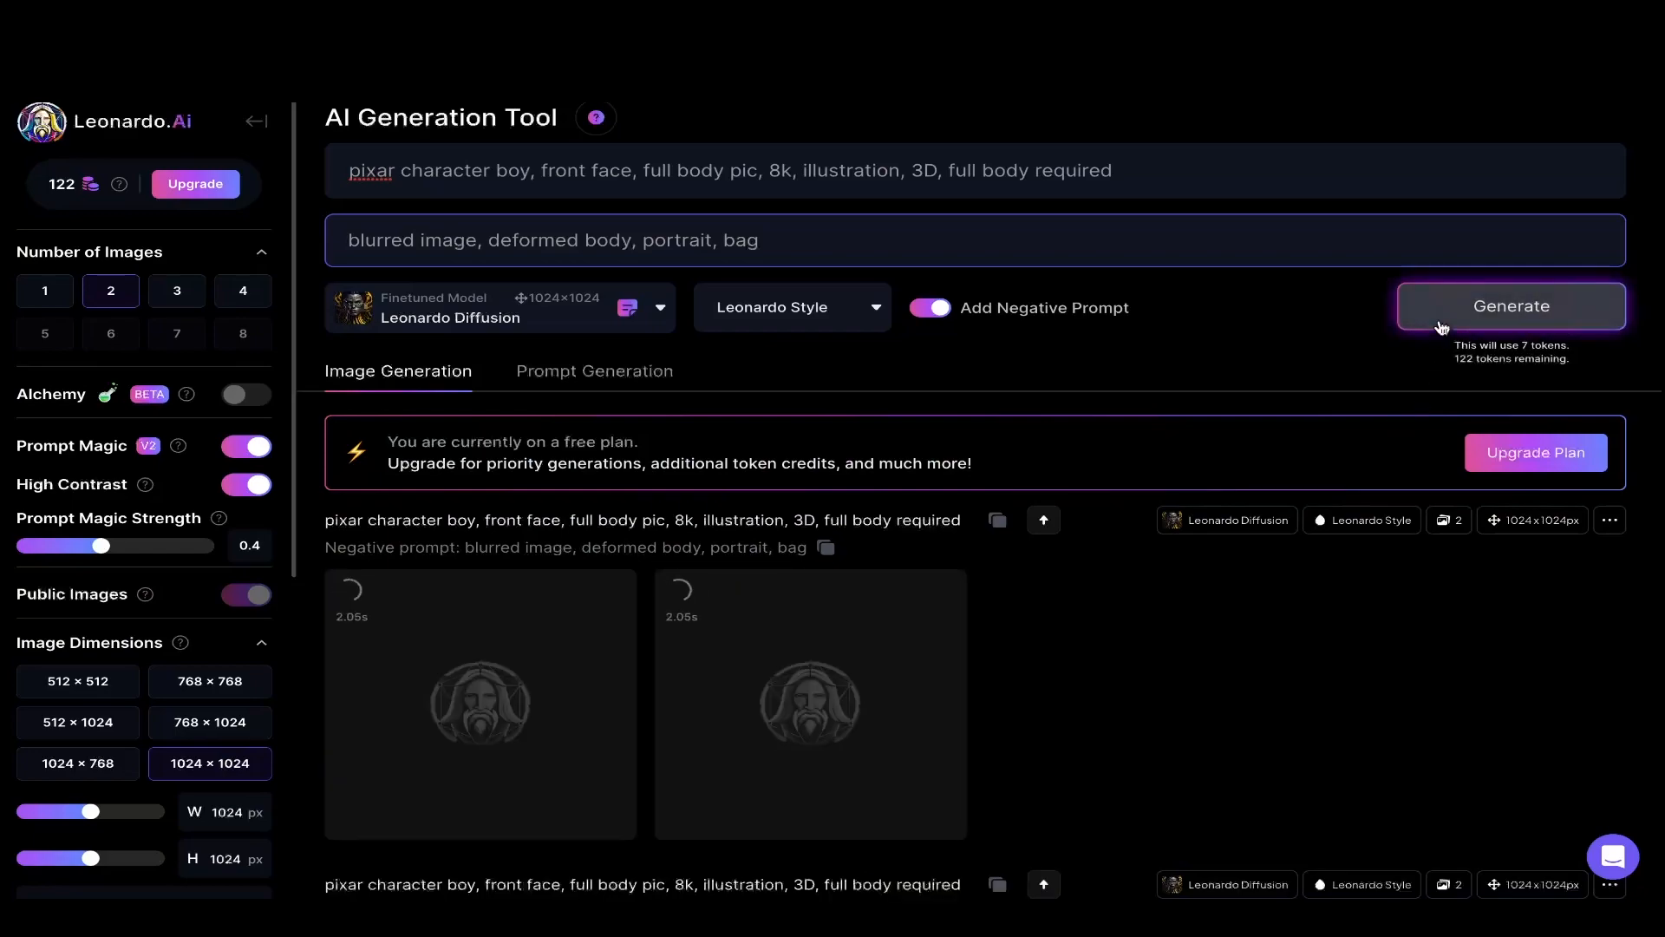
type(", arms w")
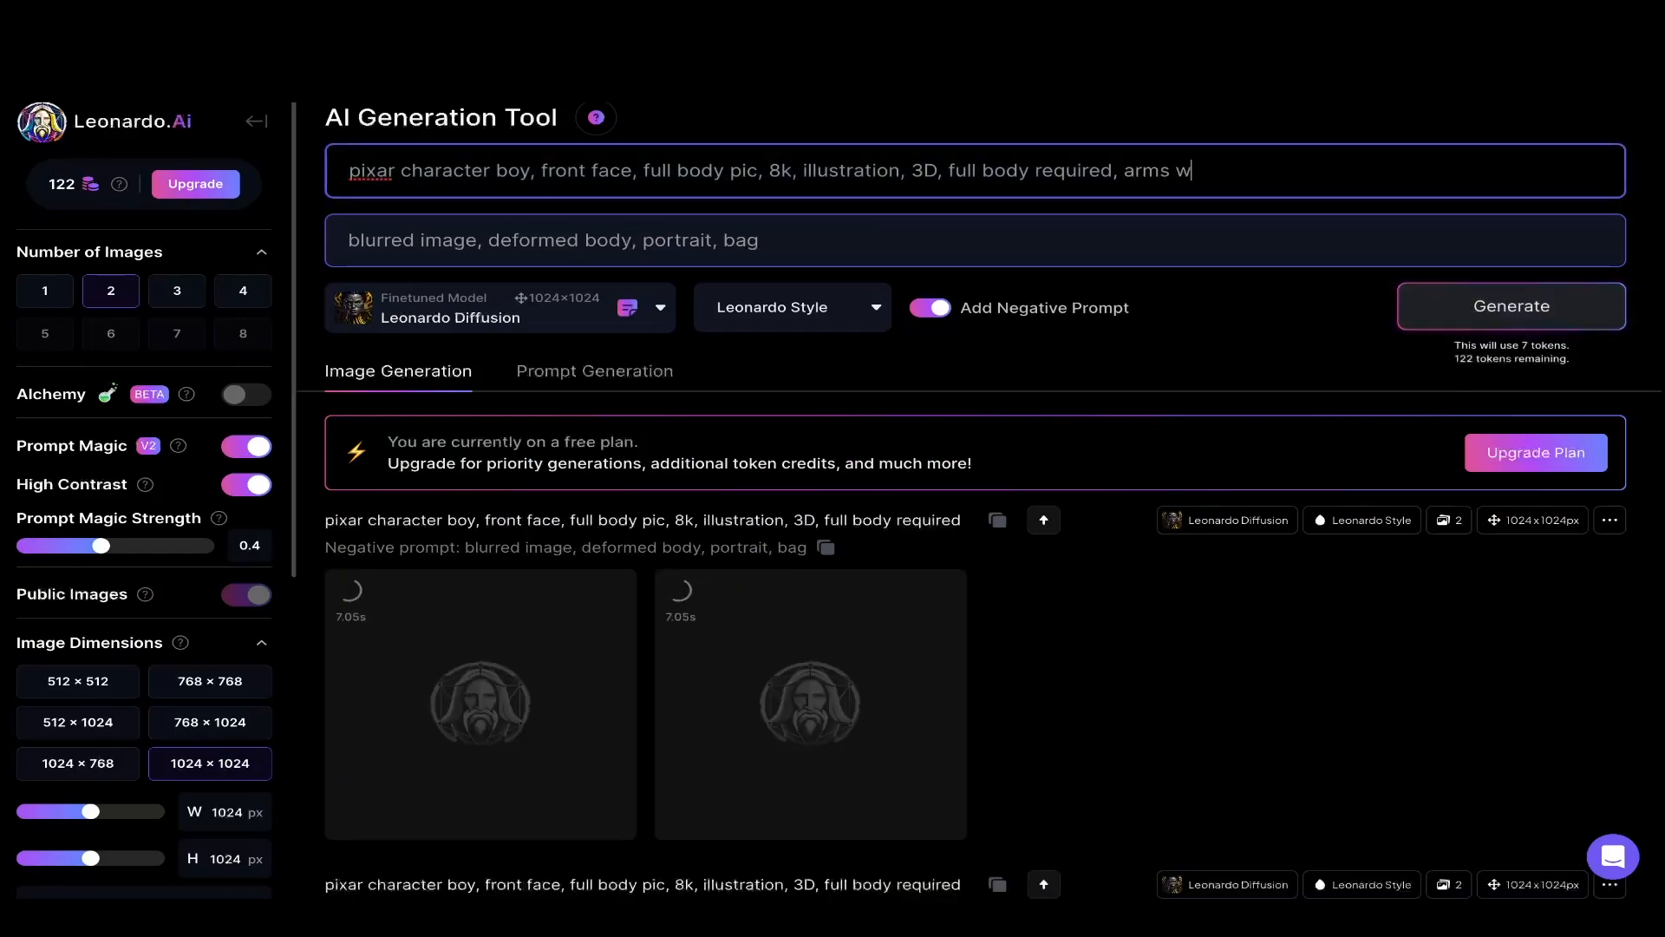
type("ide open")
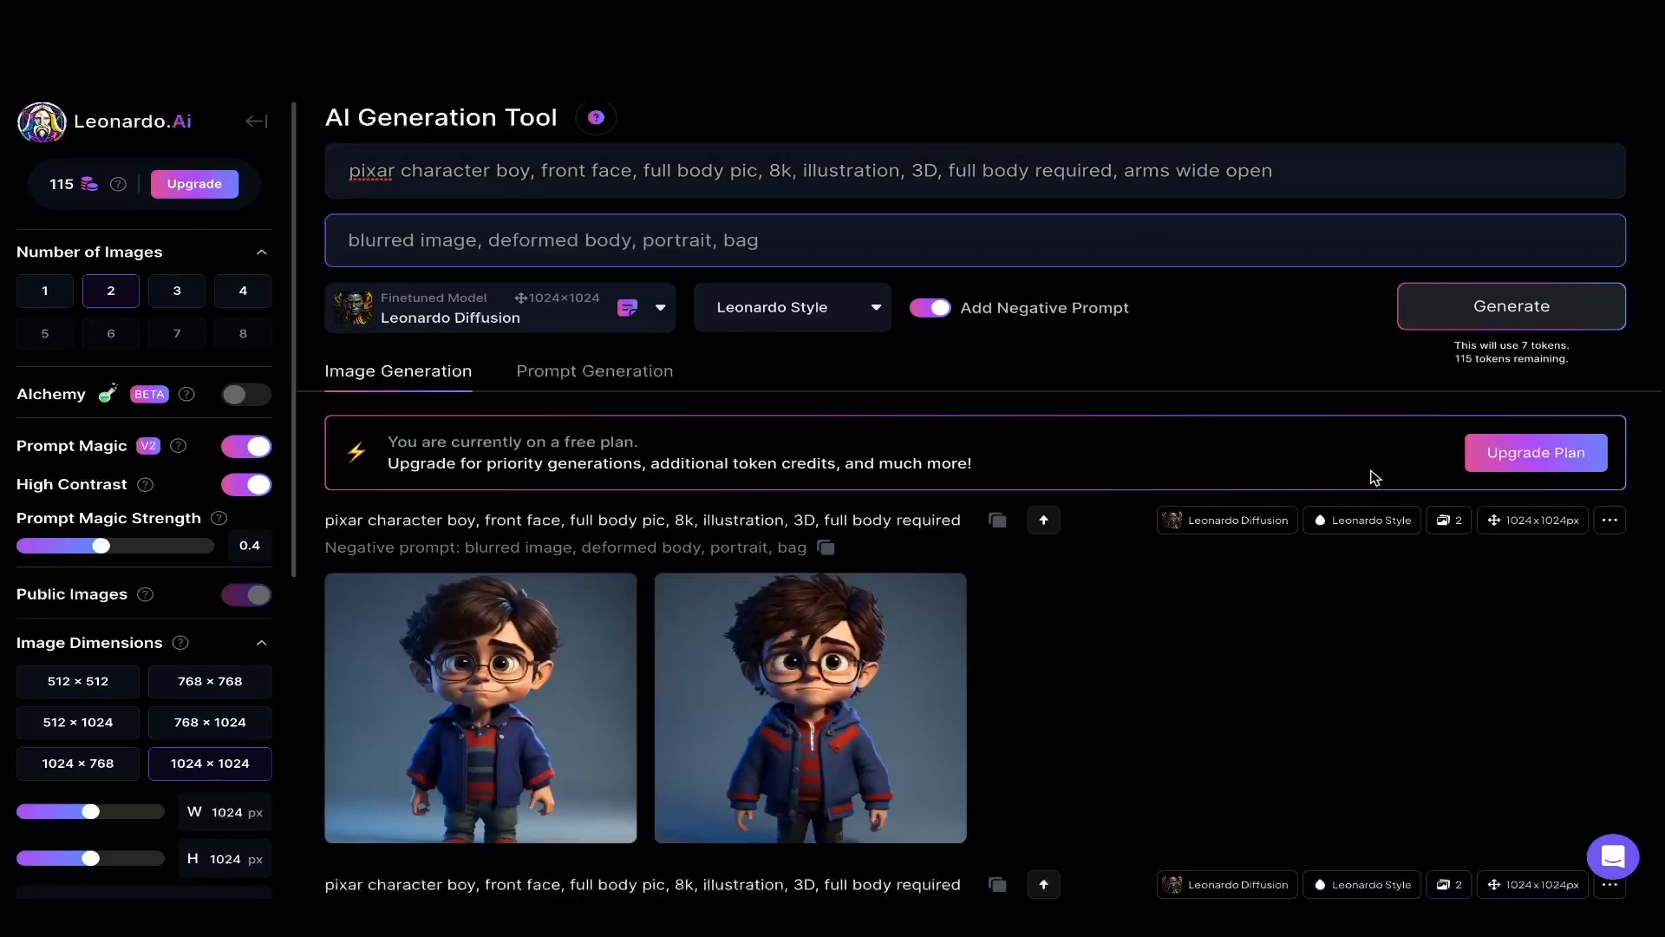
Generate the arms-wide-open boy images and download the first one
left_click(1510, 306)
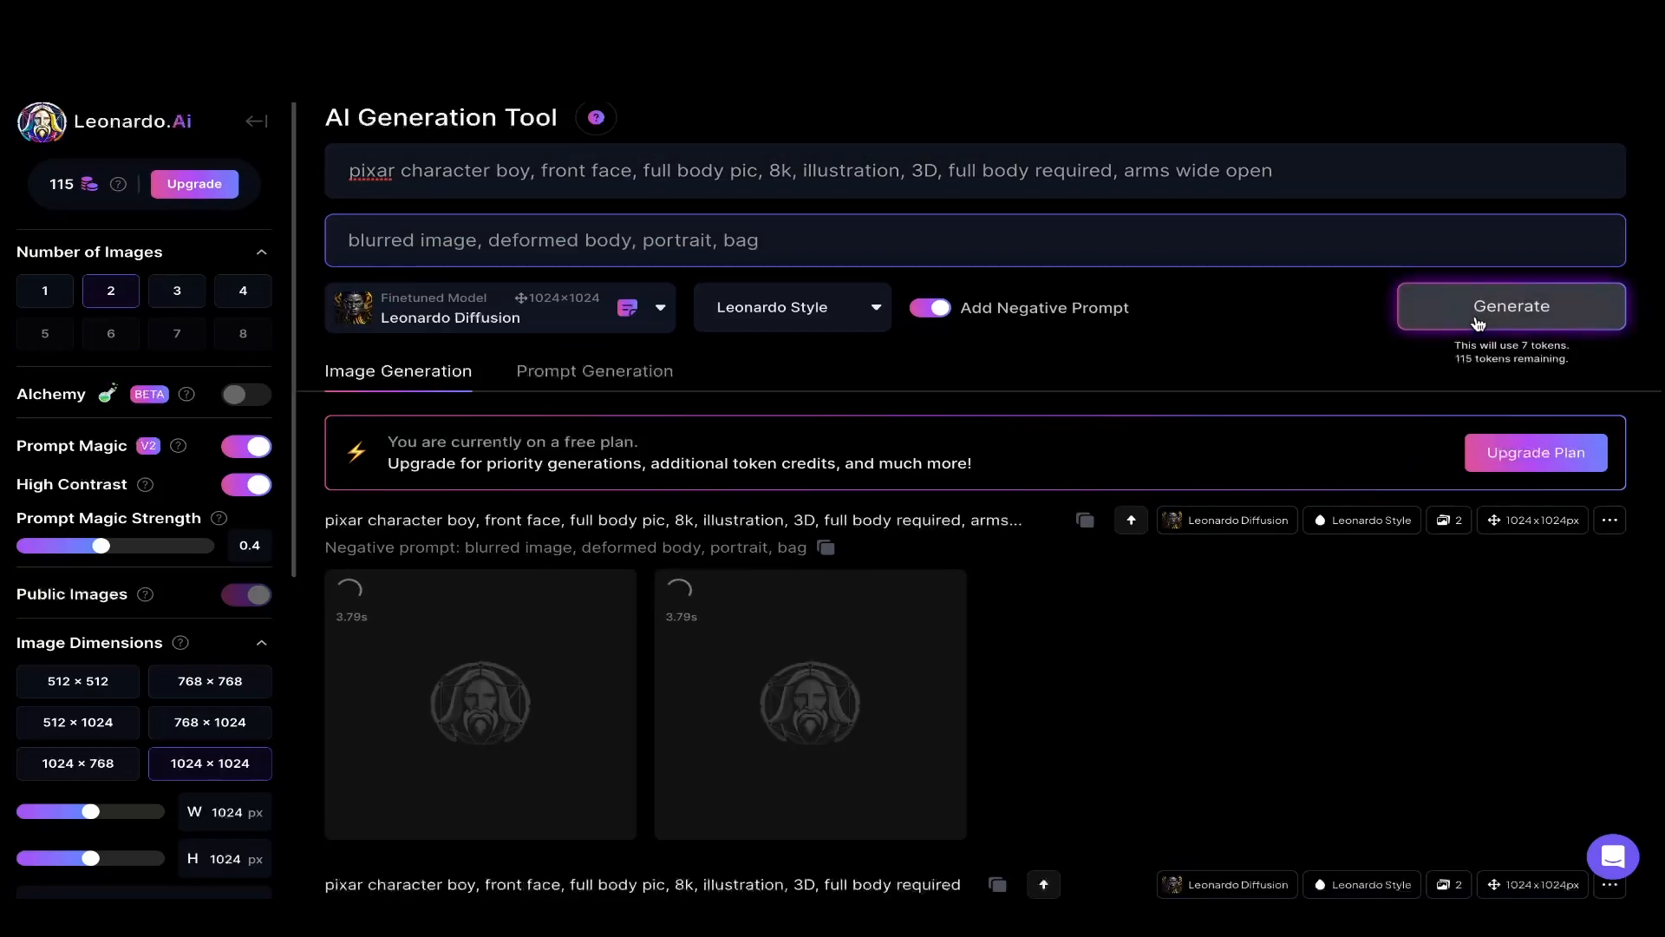
left_click(1509, 306)
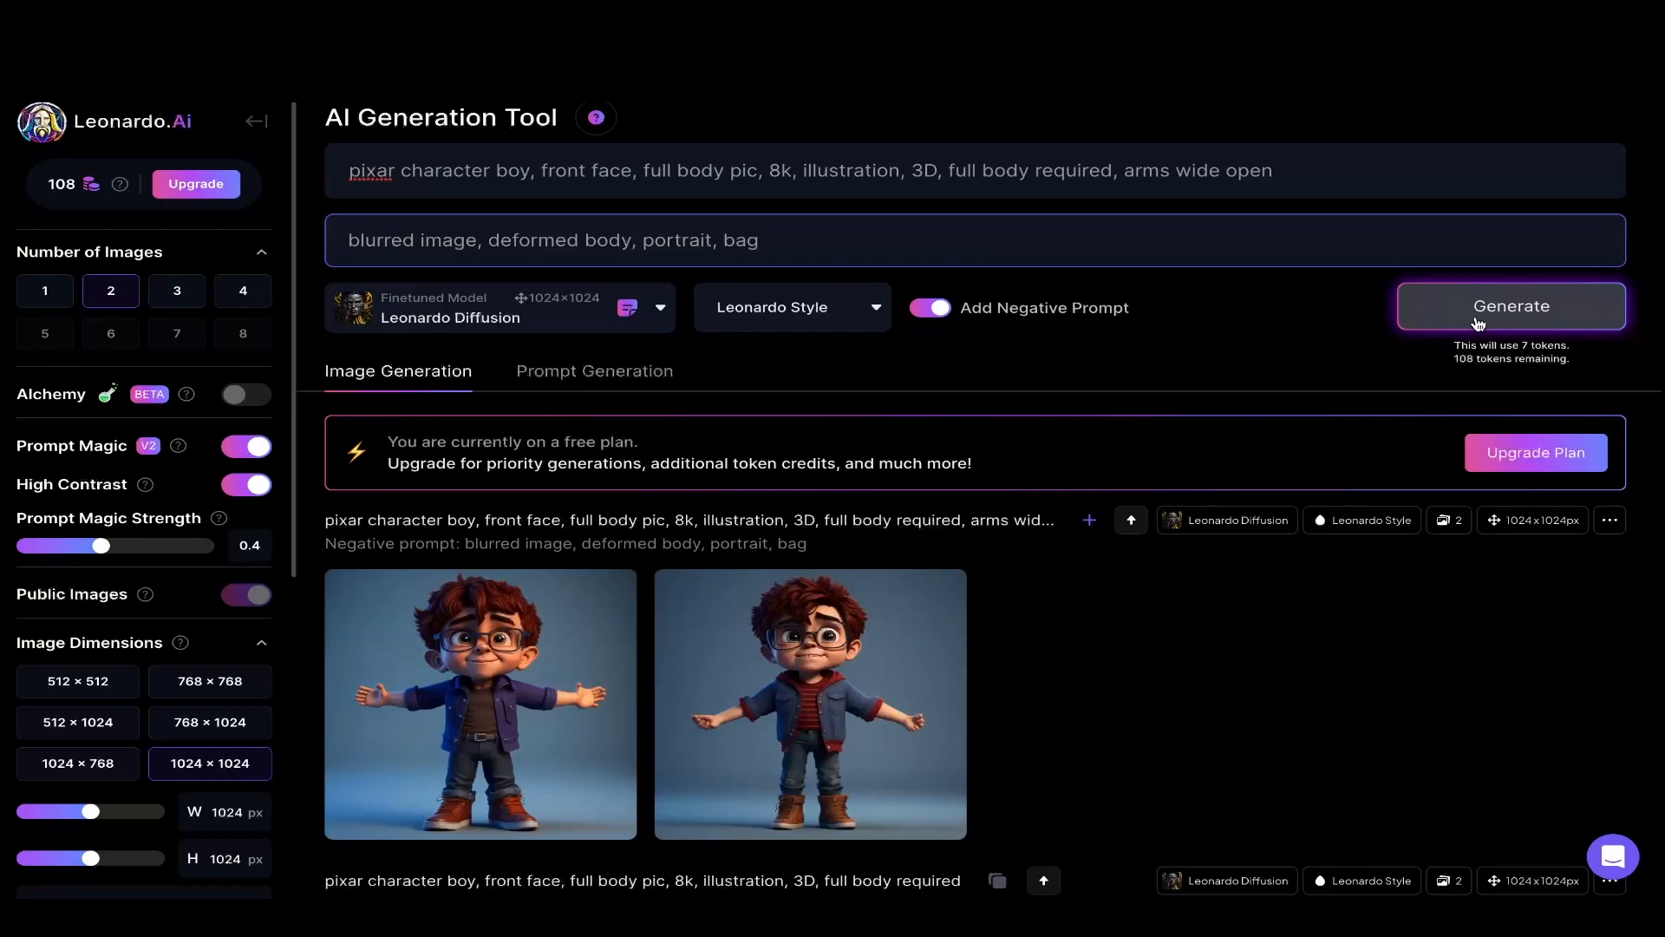
left_click(479, 701)
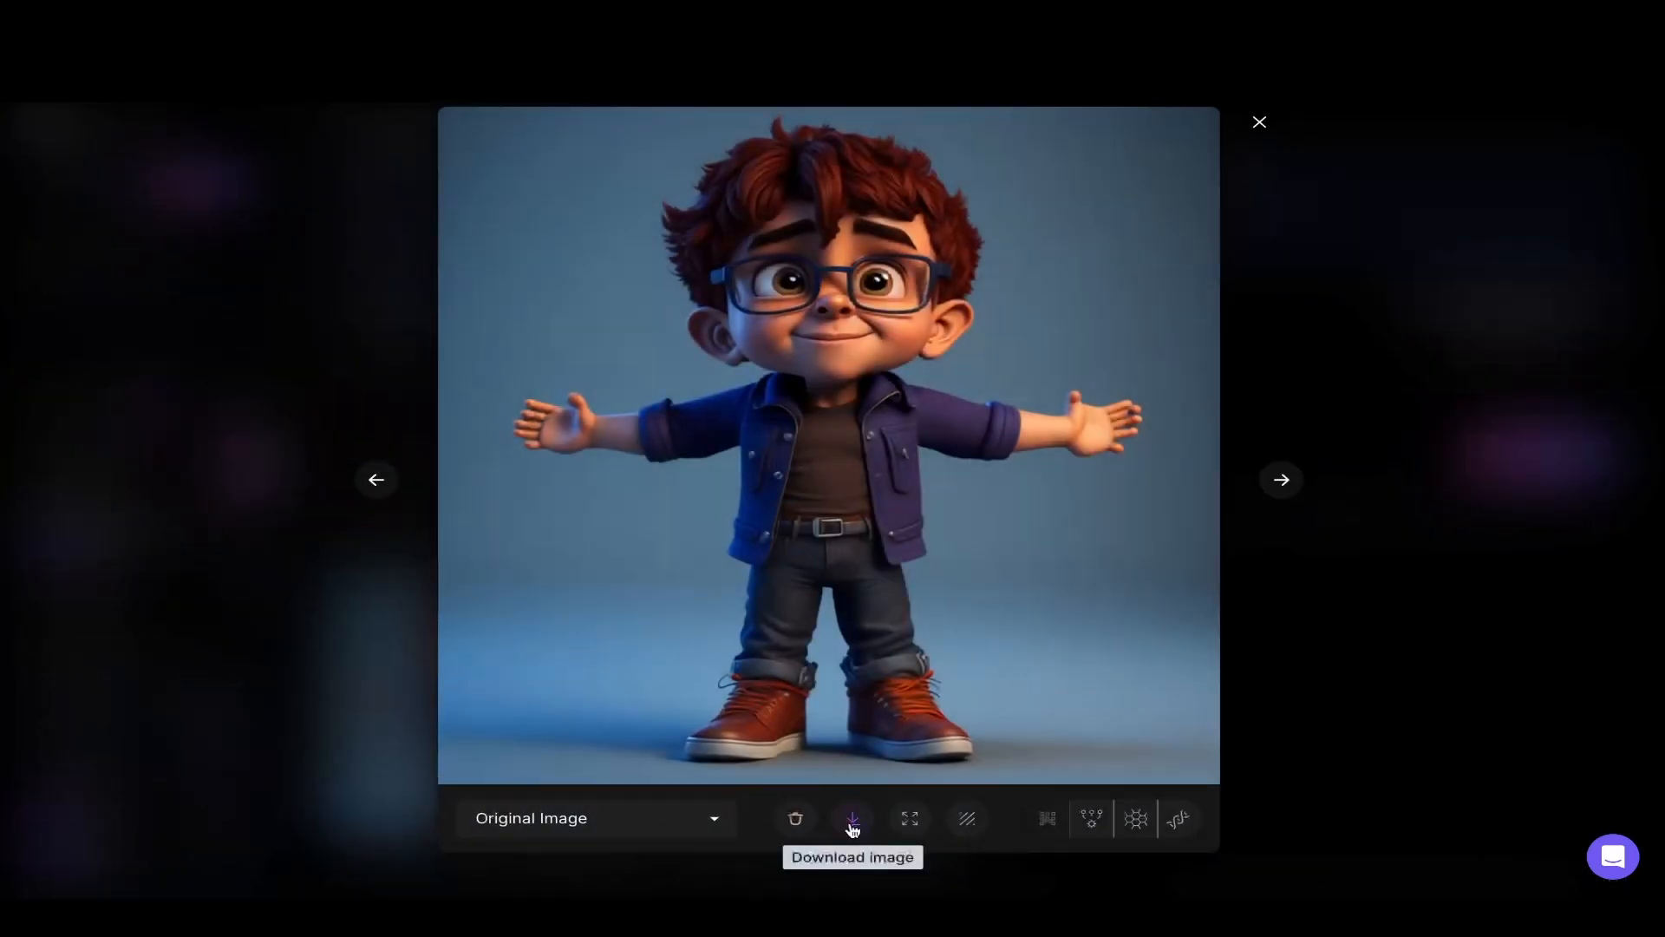
left_click(1259, 121)
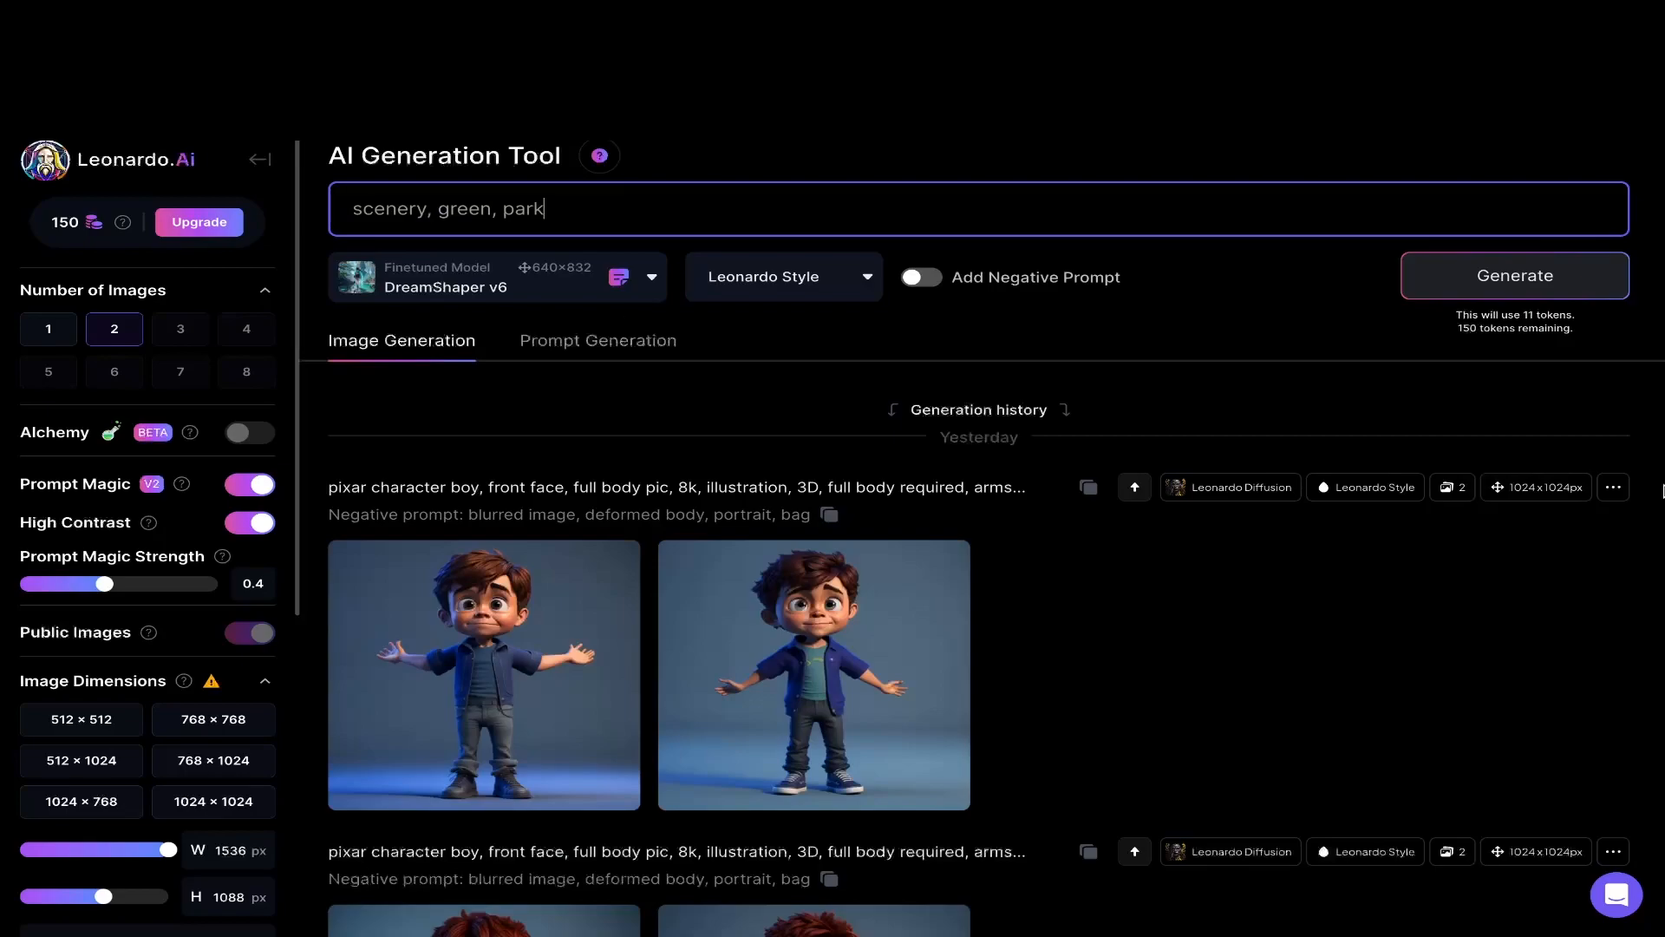
Generate 'scenery, green, park' images with negative prompt 'blurred image' and download one
left_click(1512, 275)
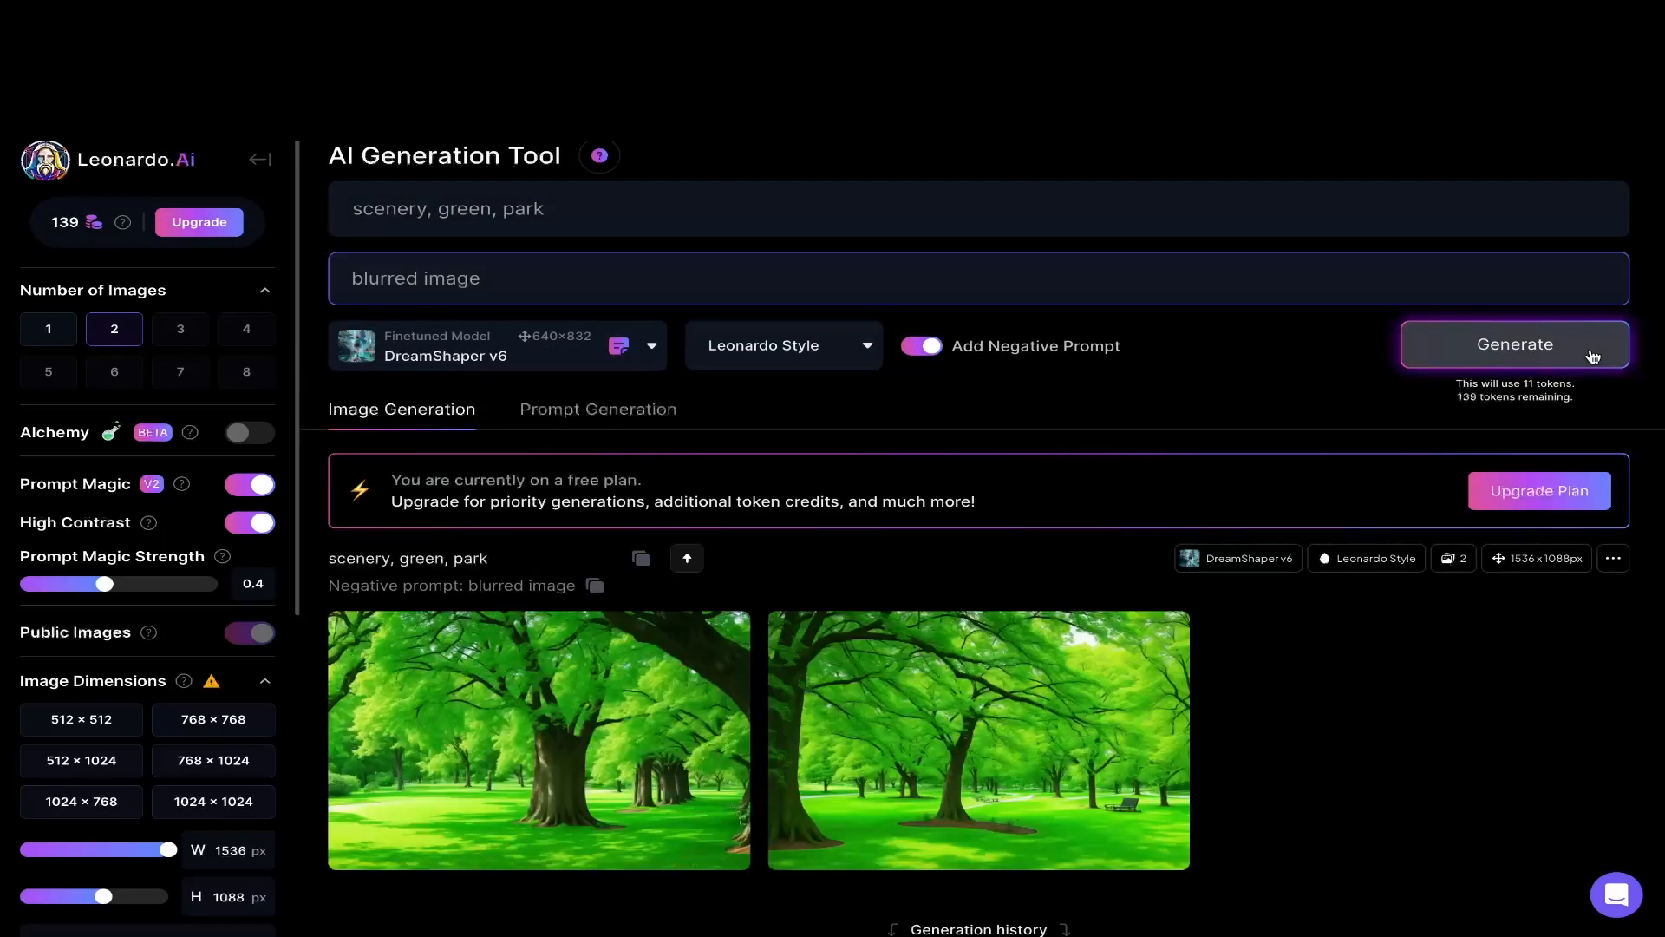
left_click(978, 740)
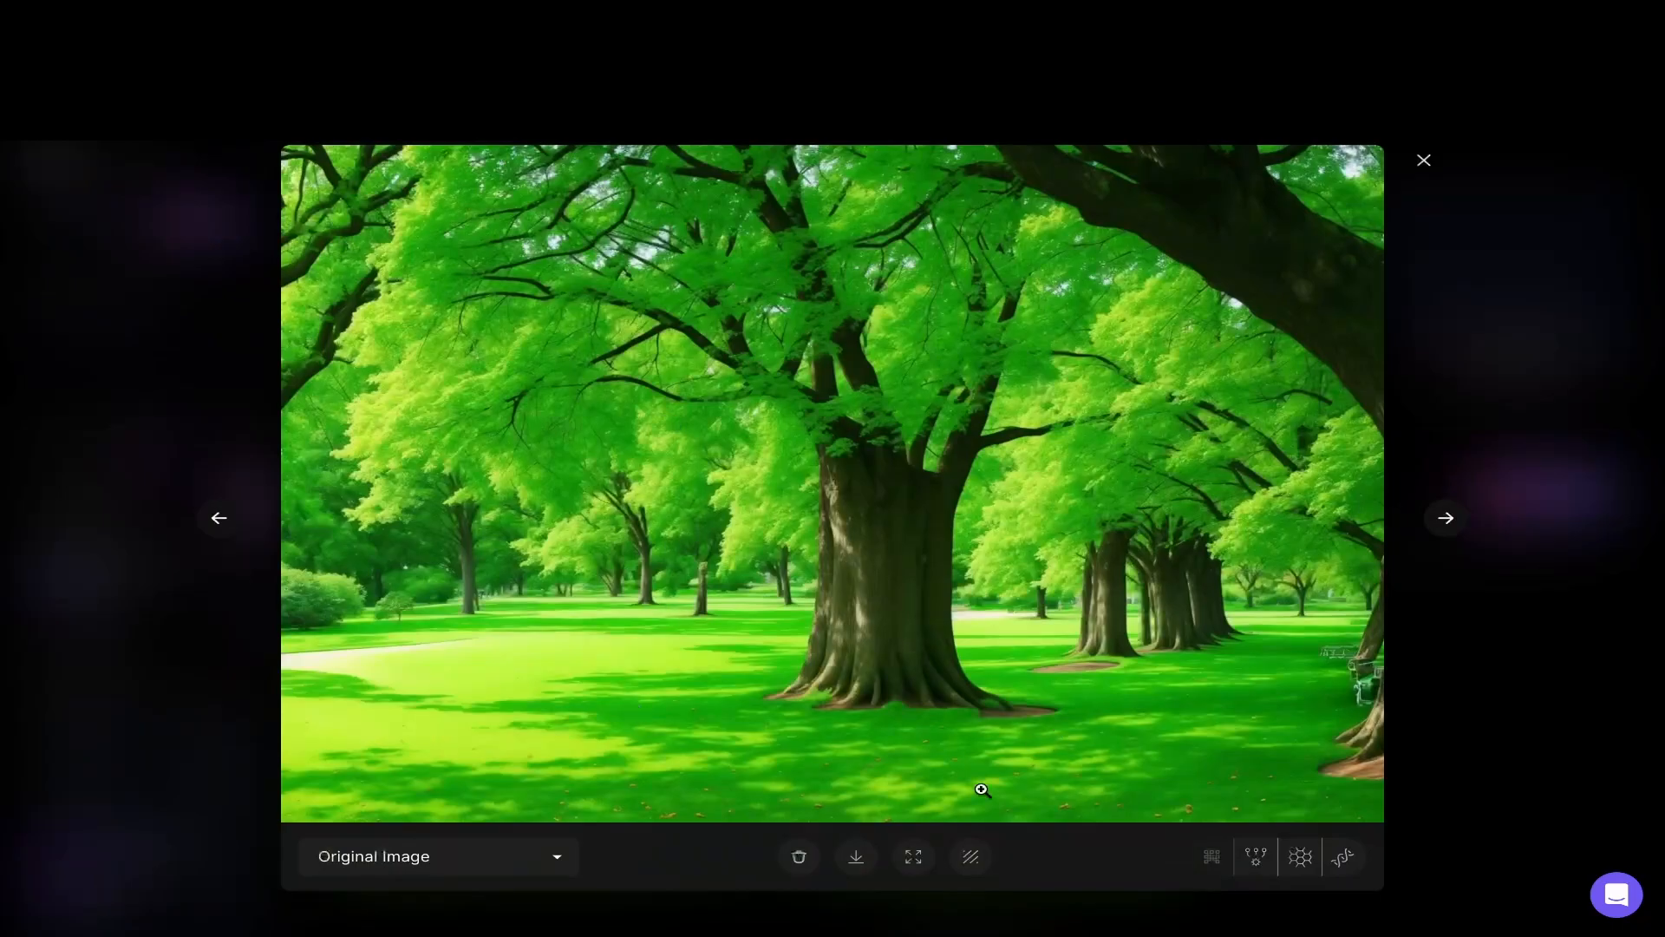
left_click(1424, 160)
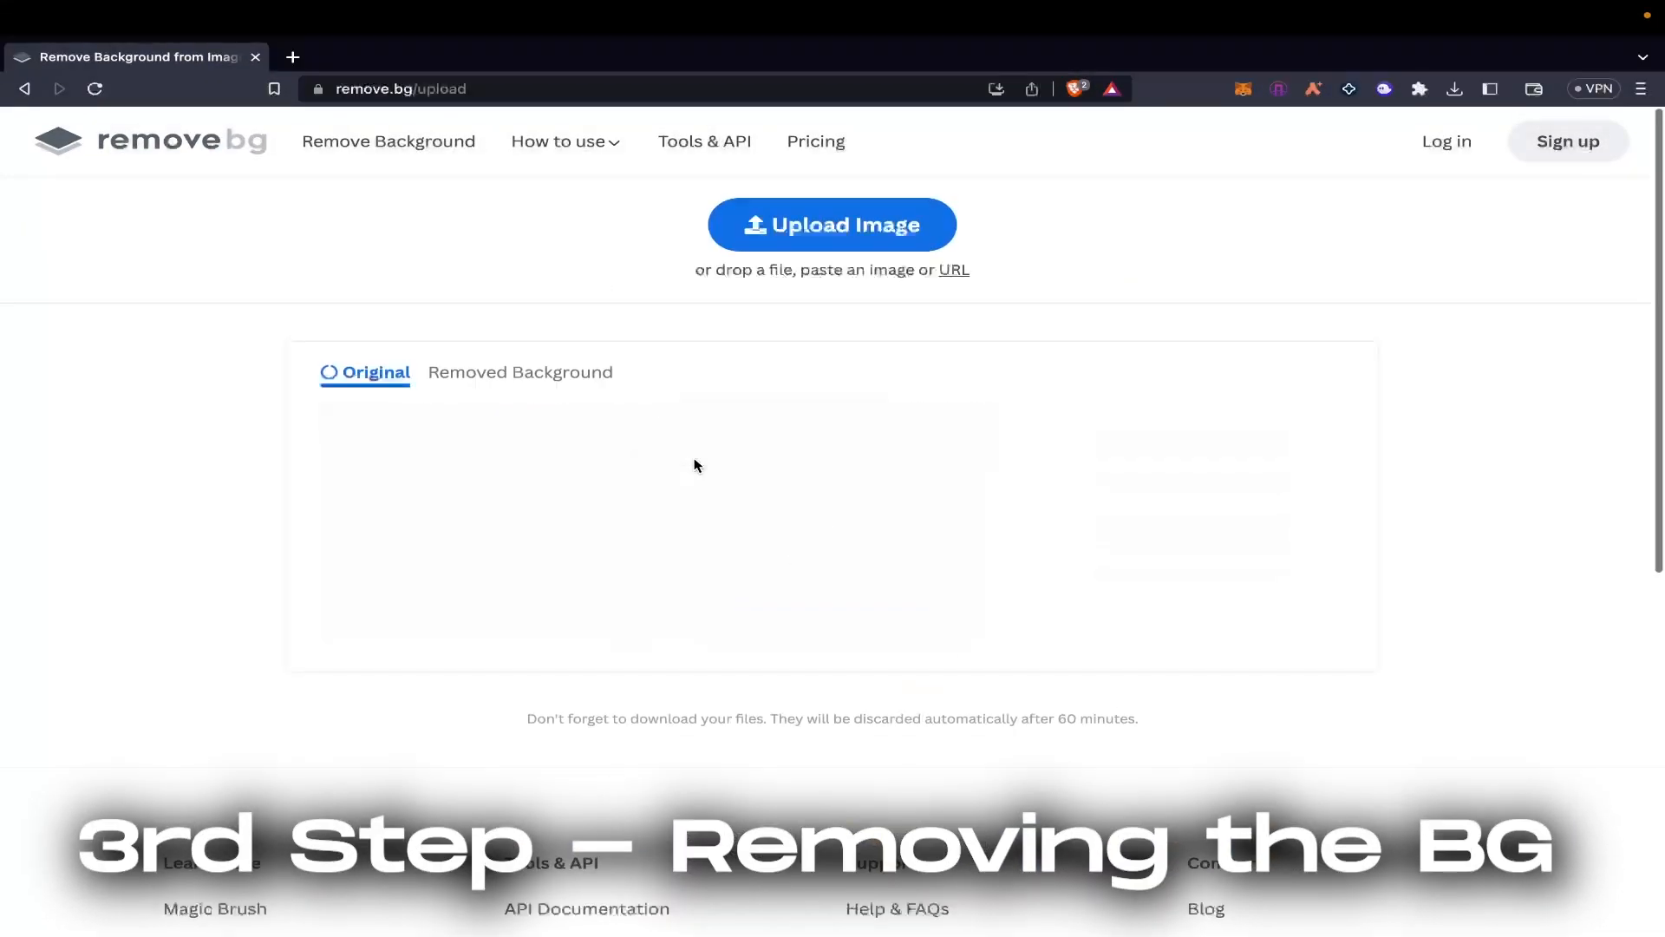
Upload the arms-wide-open boy image to remove.bg for a transparent cutout
left_click(832, 225)
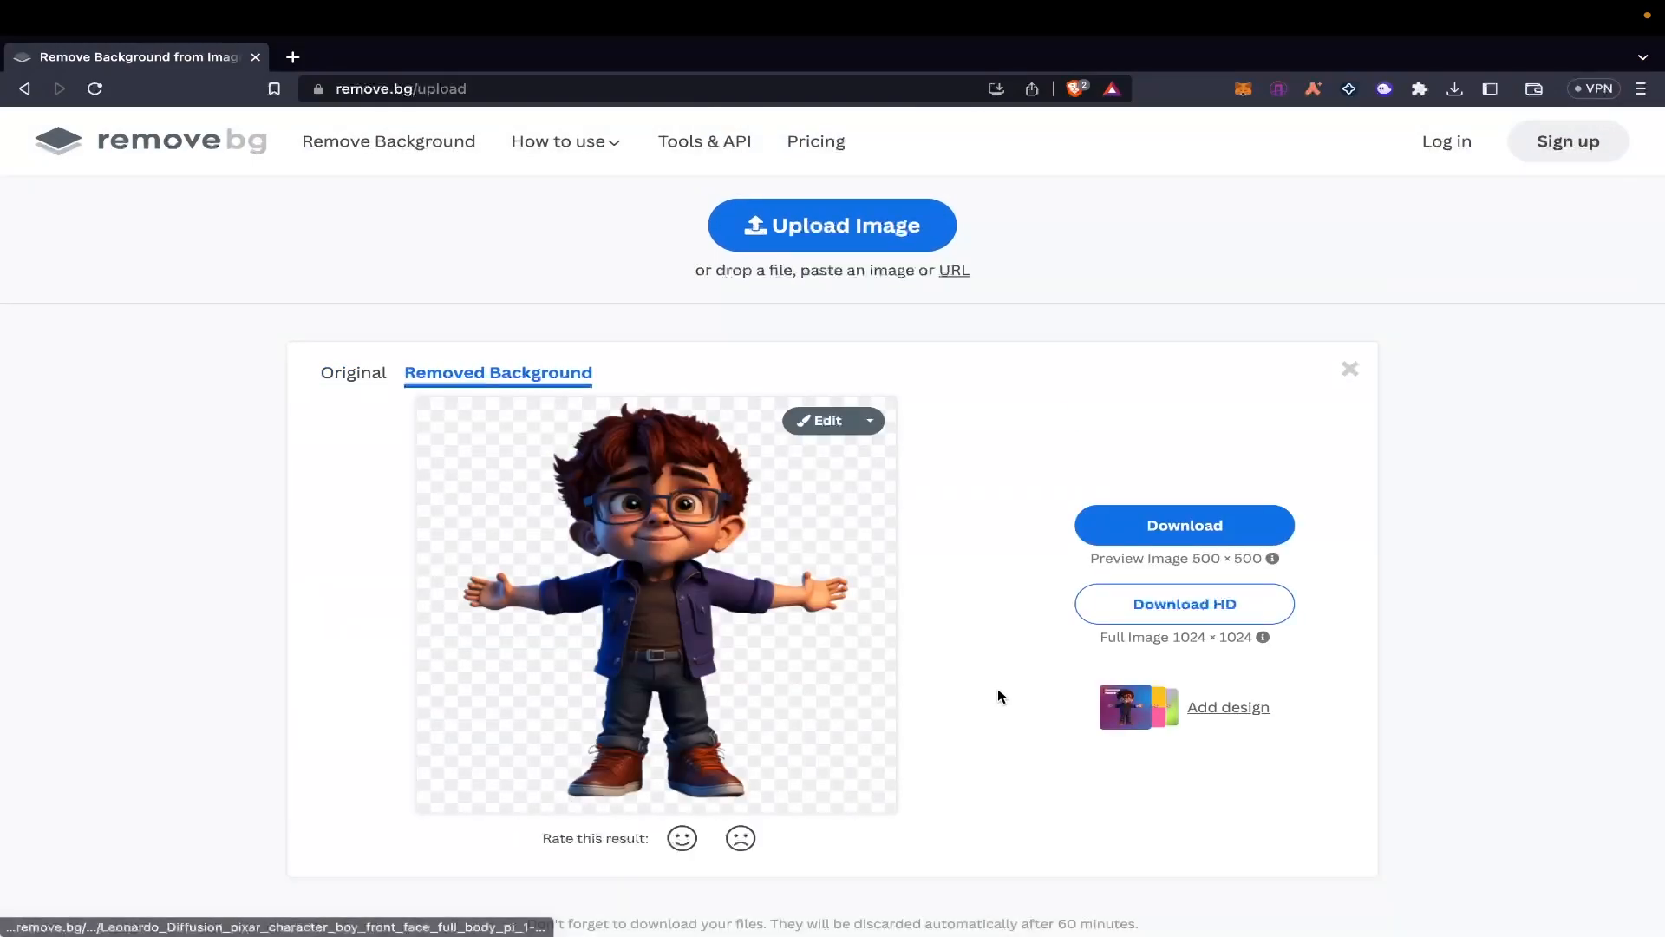
mouse_move(1097, 669)
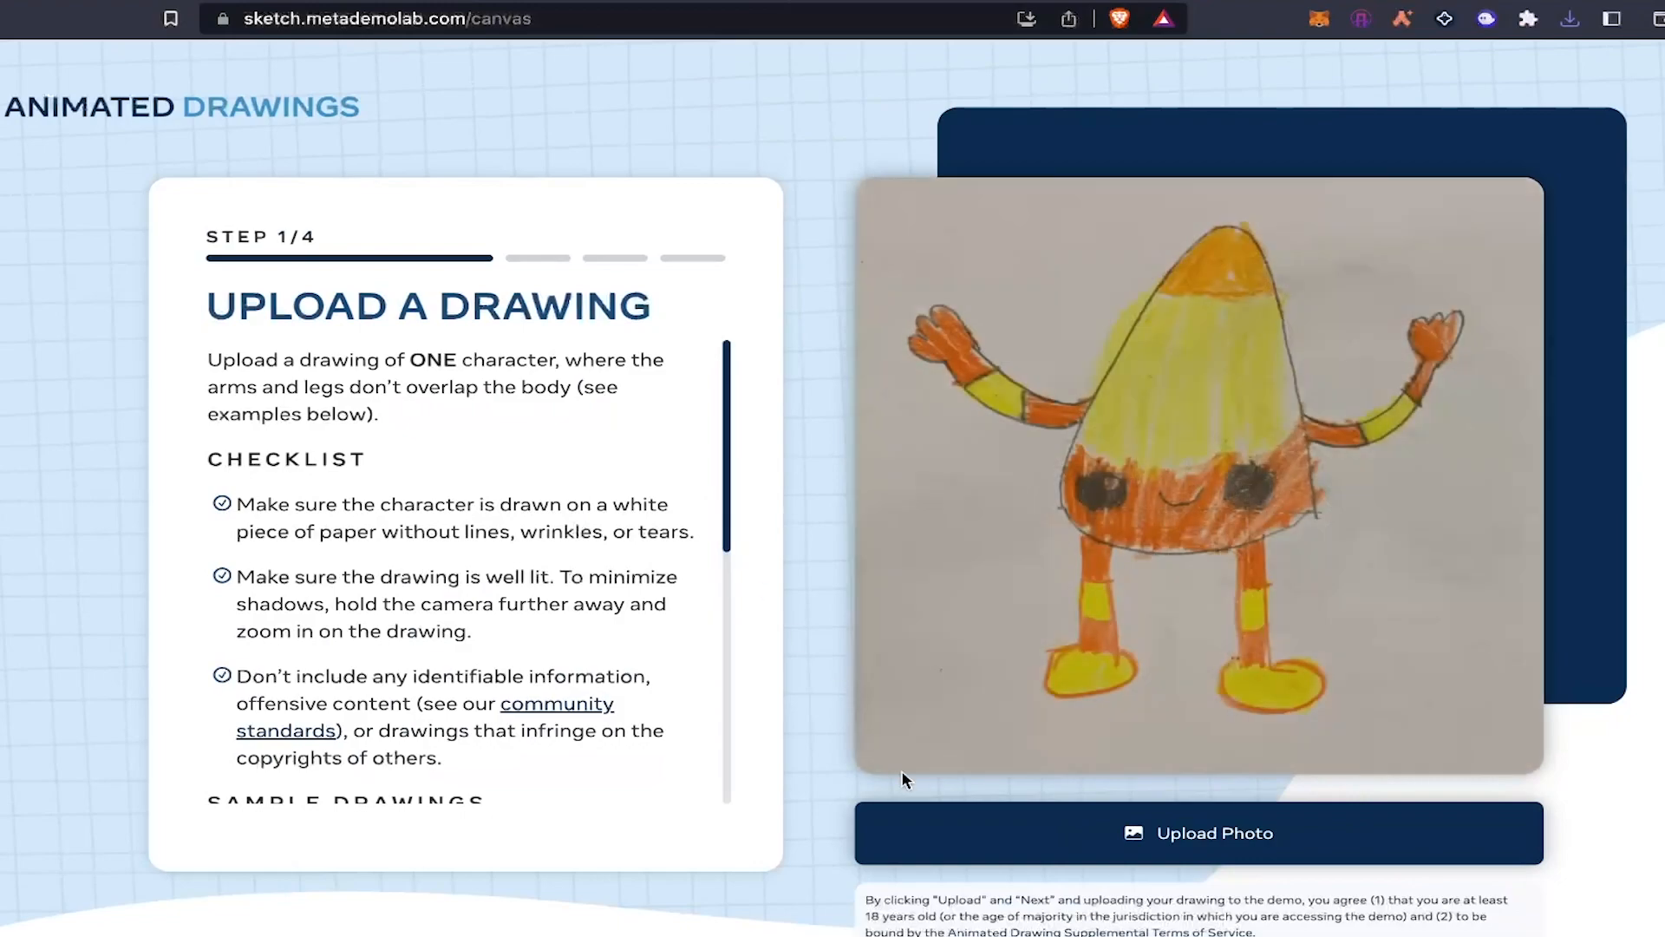
Upload the boy photo to Animated Drawings and accept the separated character
left_click(1198, 832)
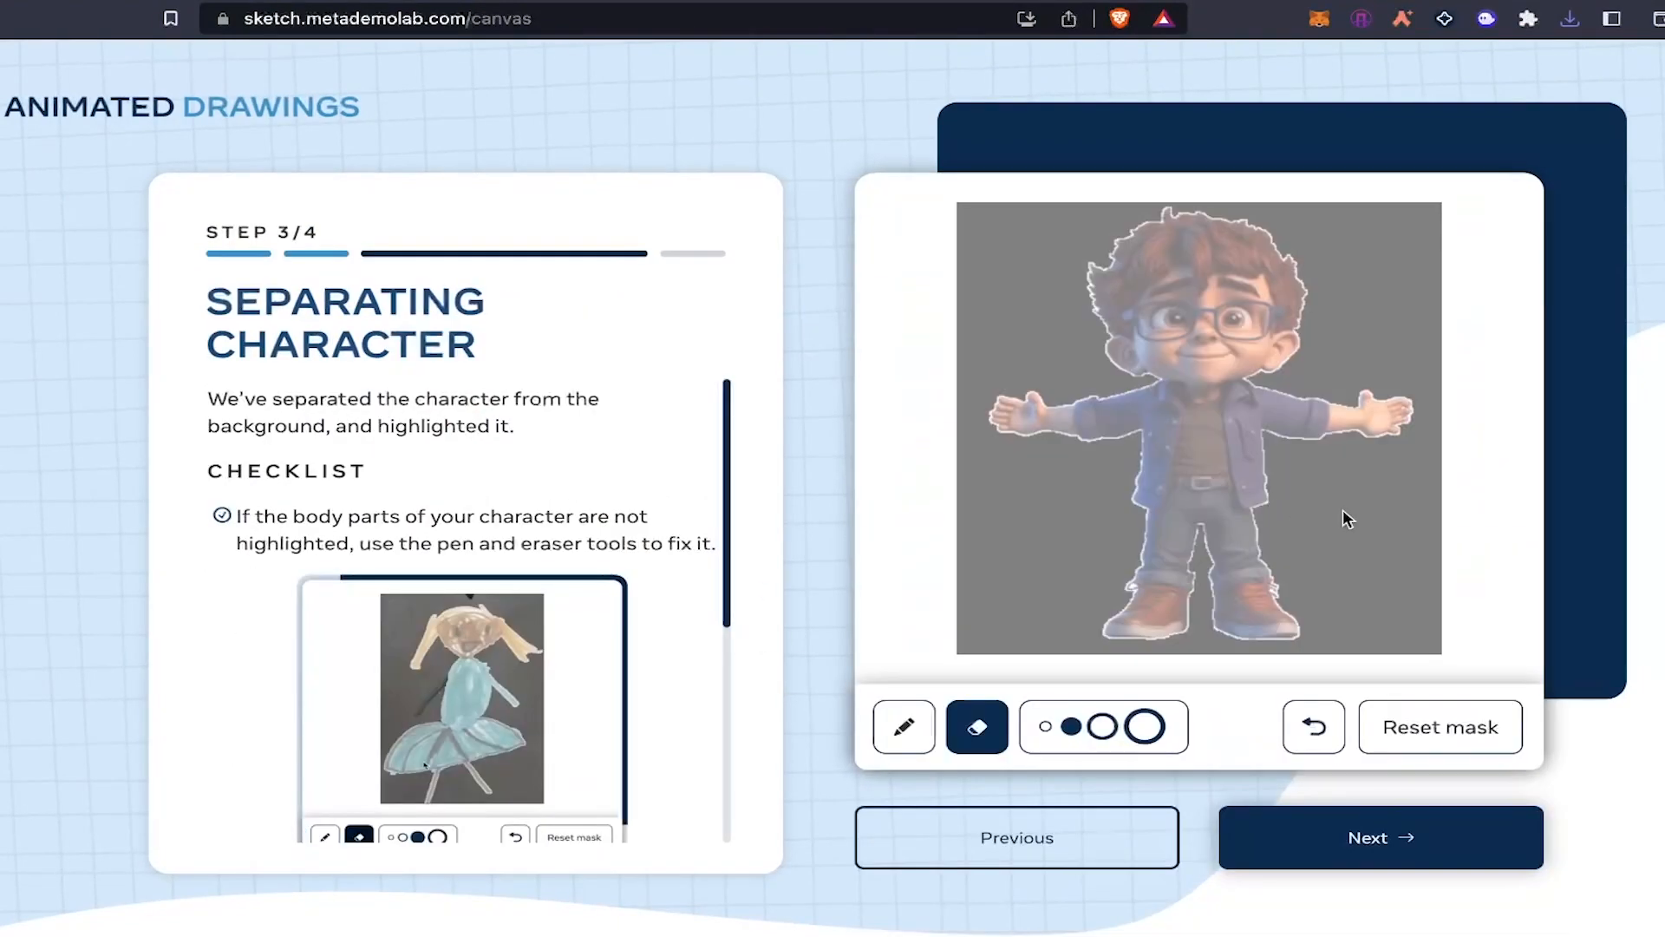
left_click(1380, 837)
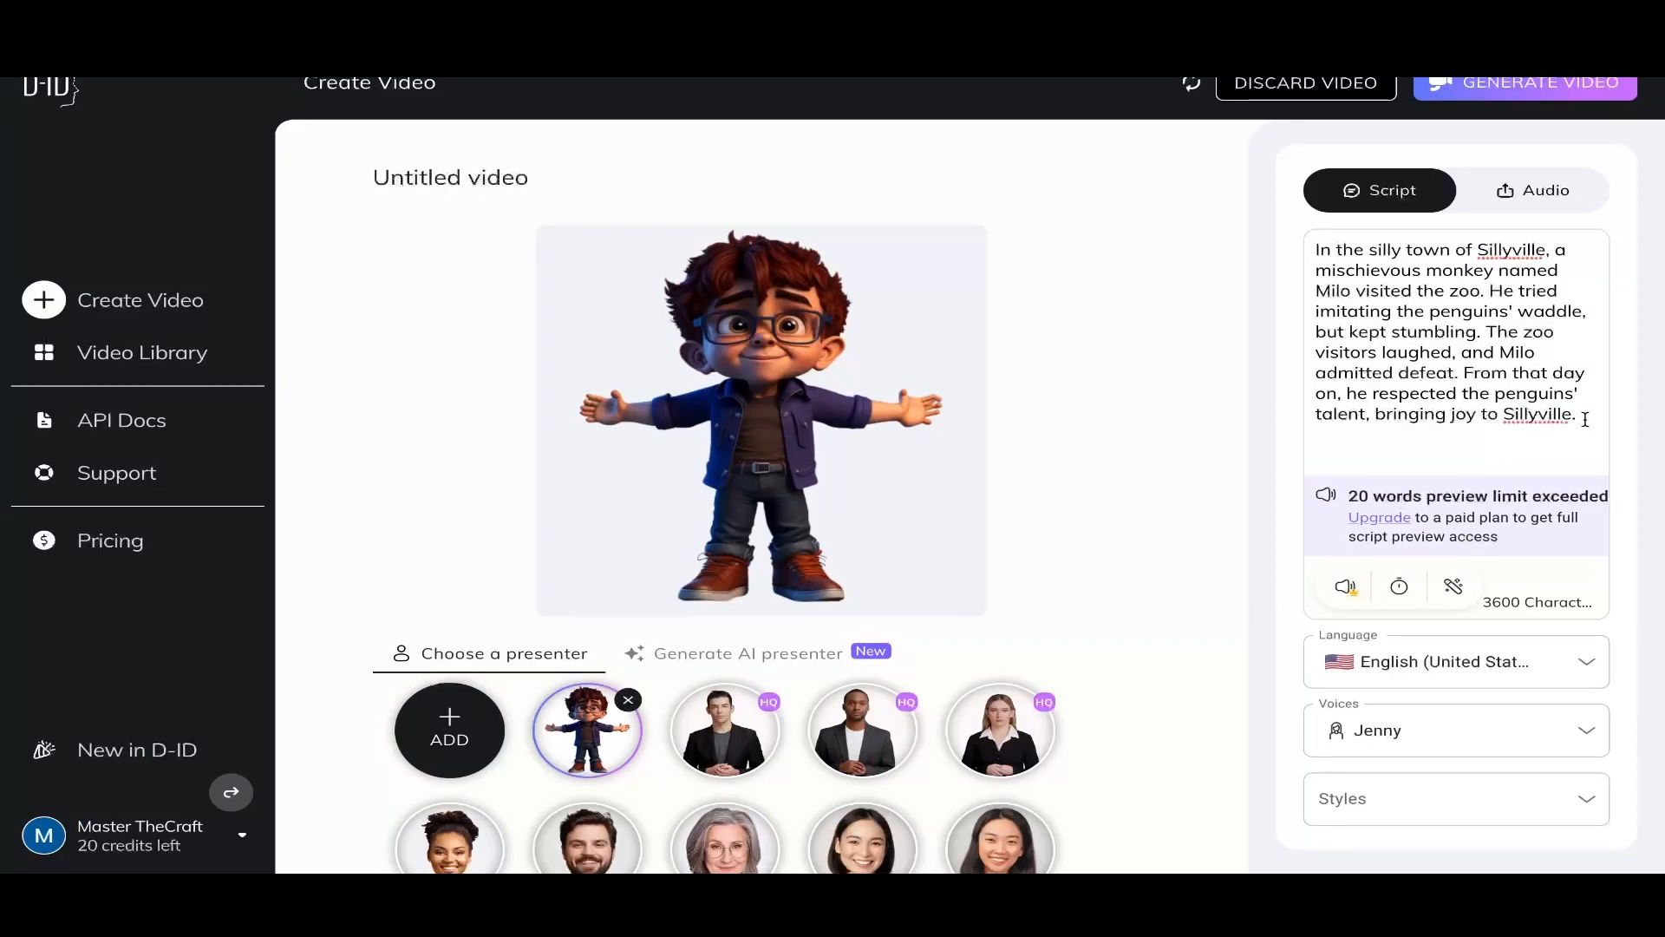
Generate the D-ID video of the boy reading the Milo story in Jenny's voice
left_click(1538, 82)
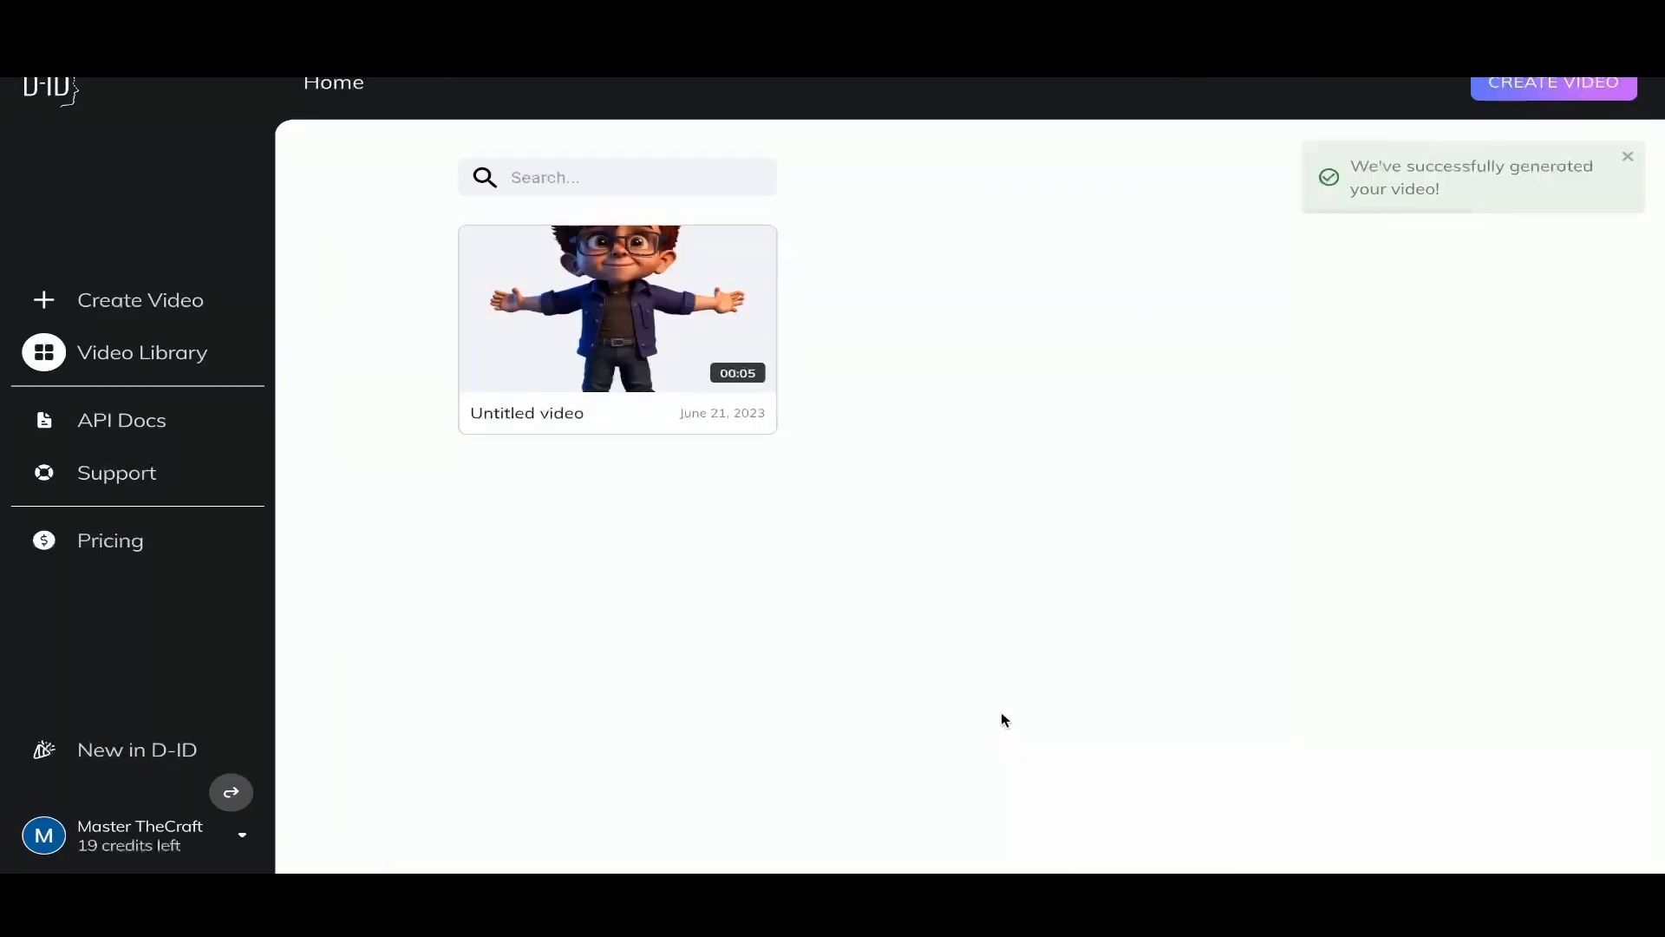
left_click(616, 308)
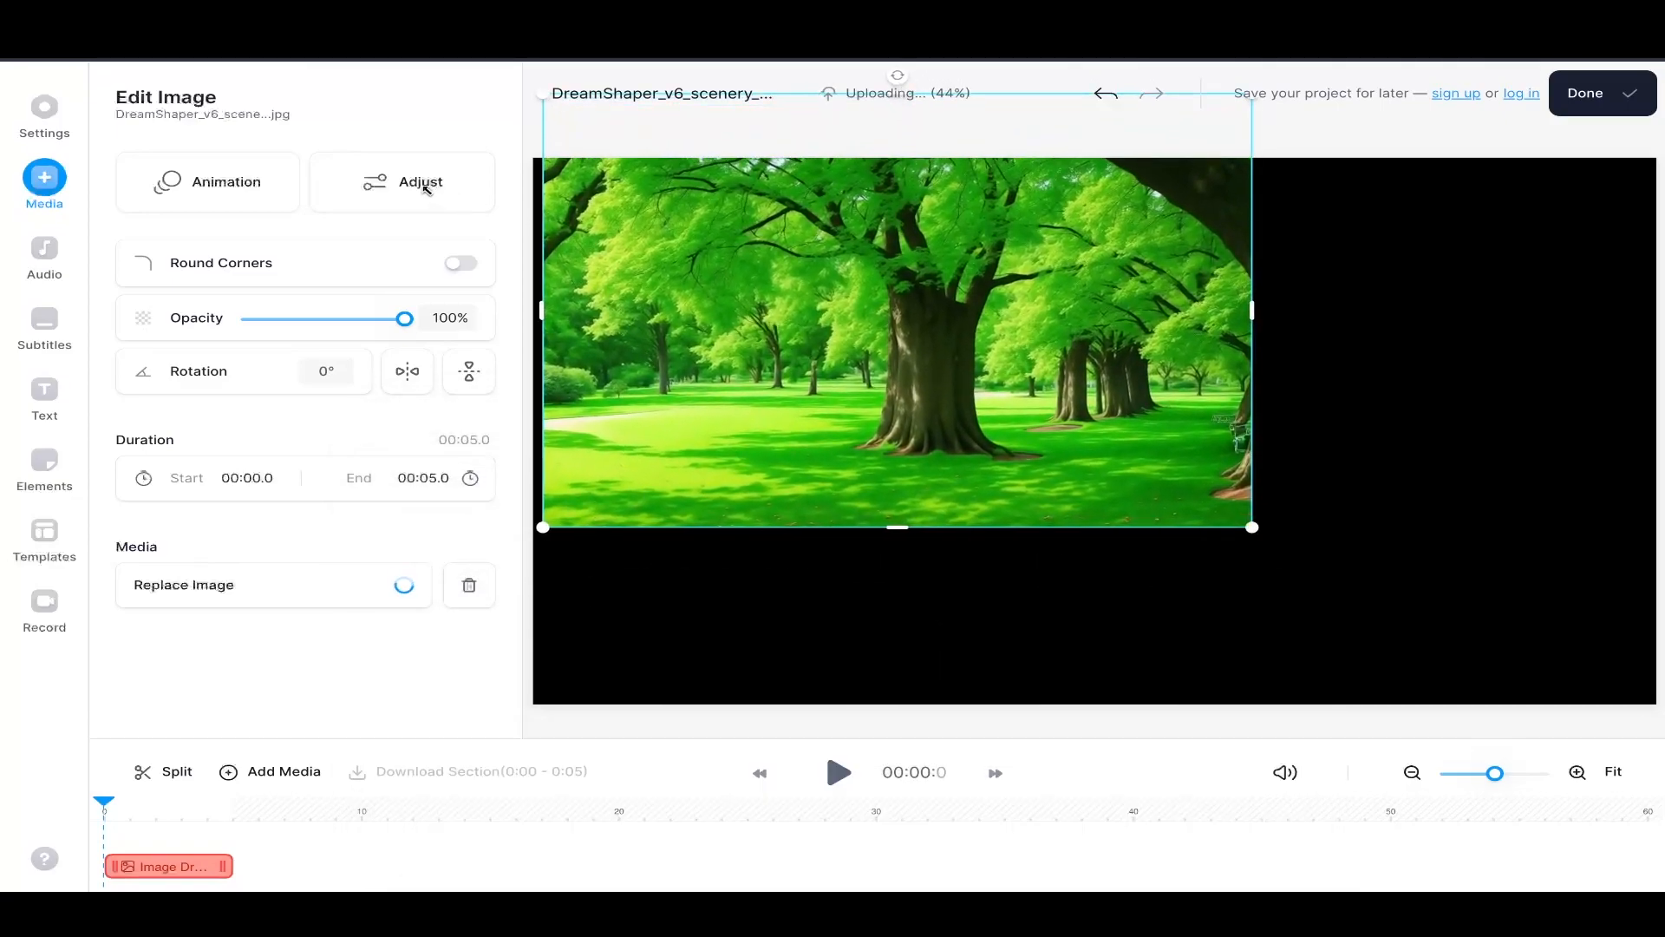
Upload the park image as VEED backdrop and add the animated and talking boy clips
left_click(43, 110)
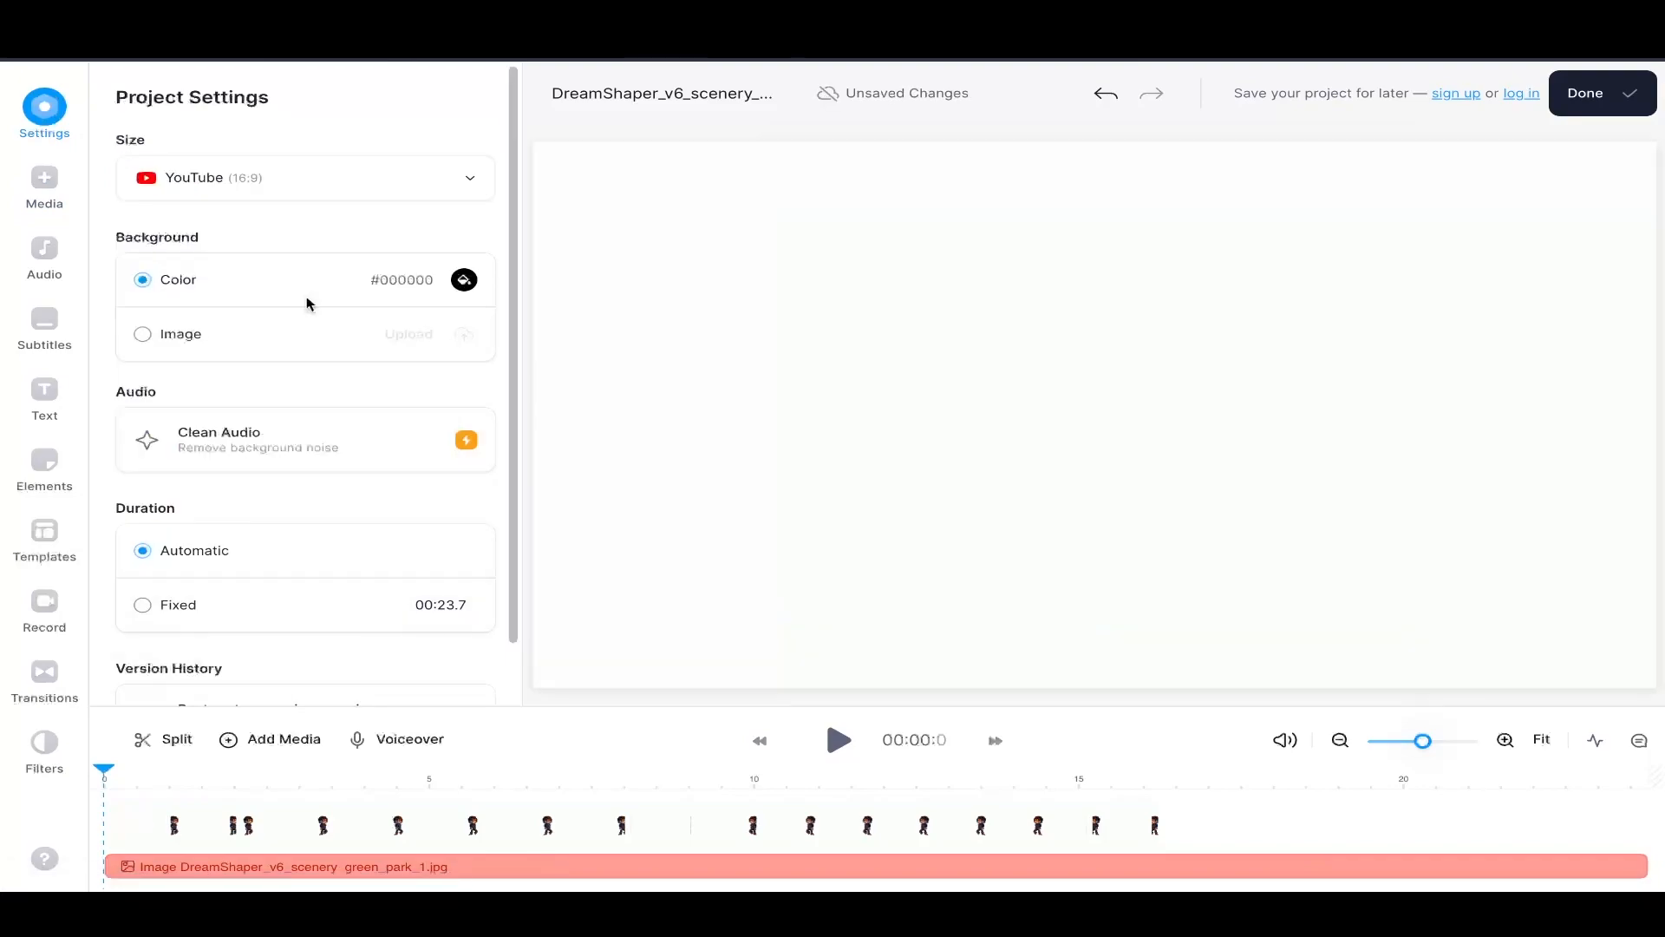
left_click(838, 740)
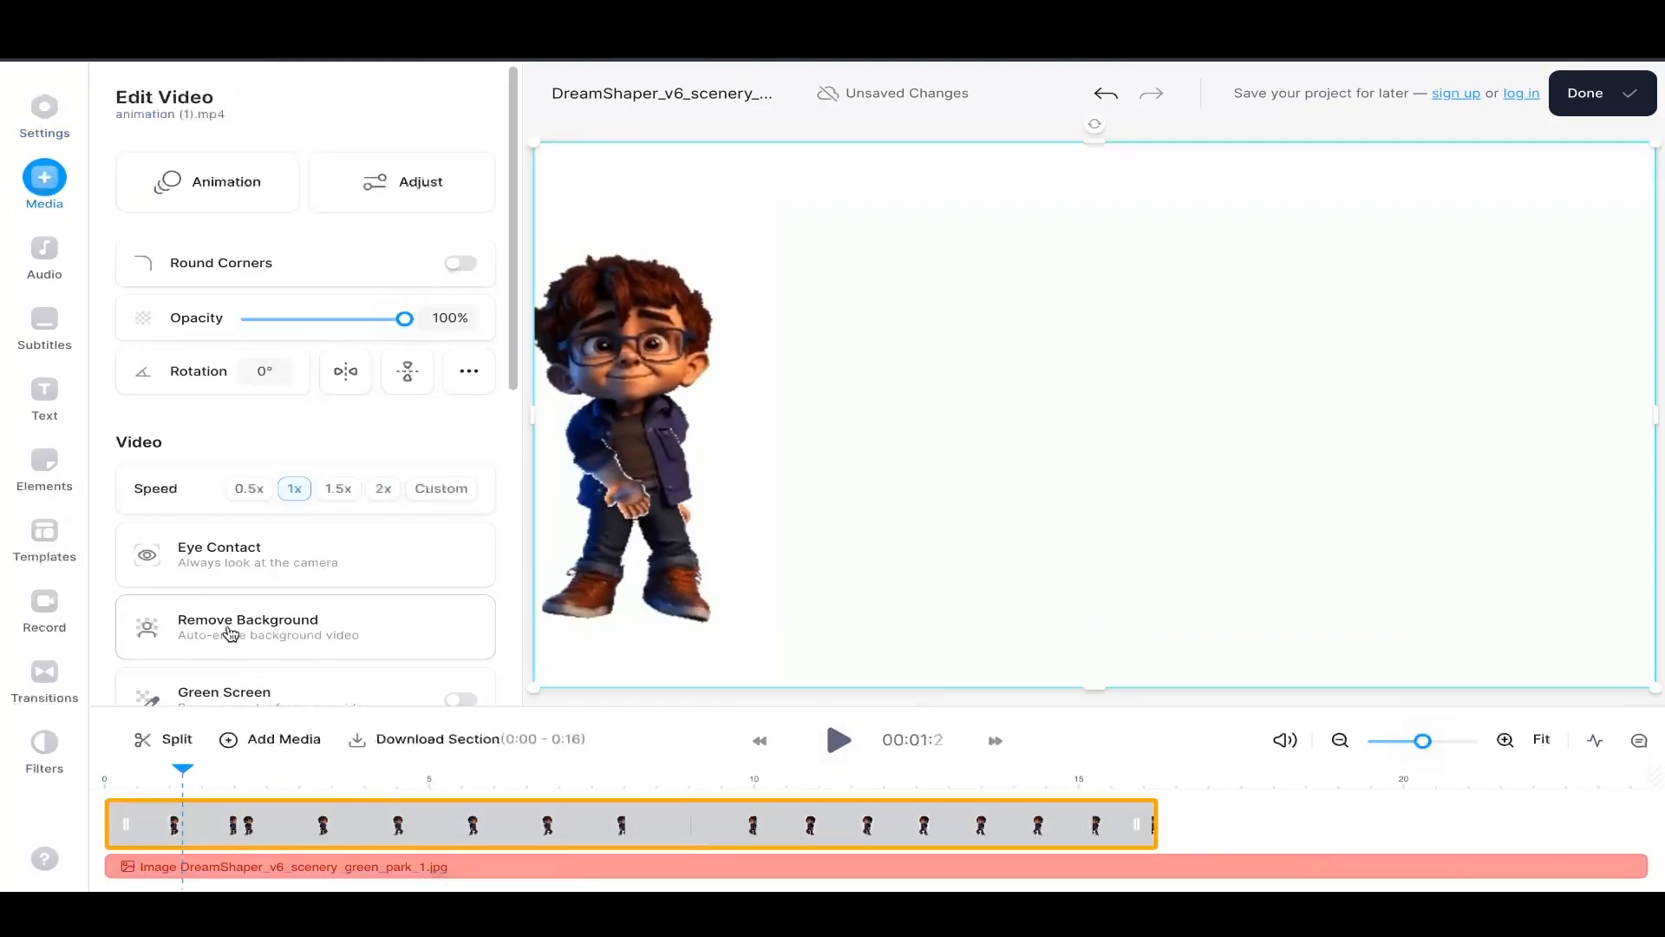
left_click(461, 626)
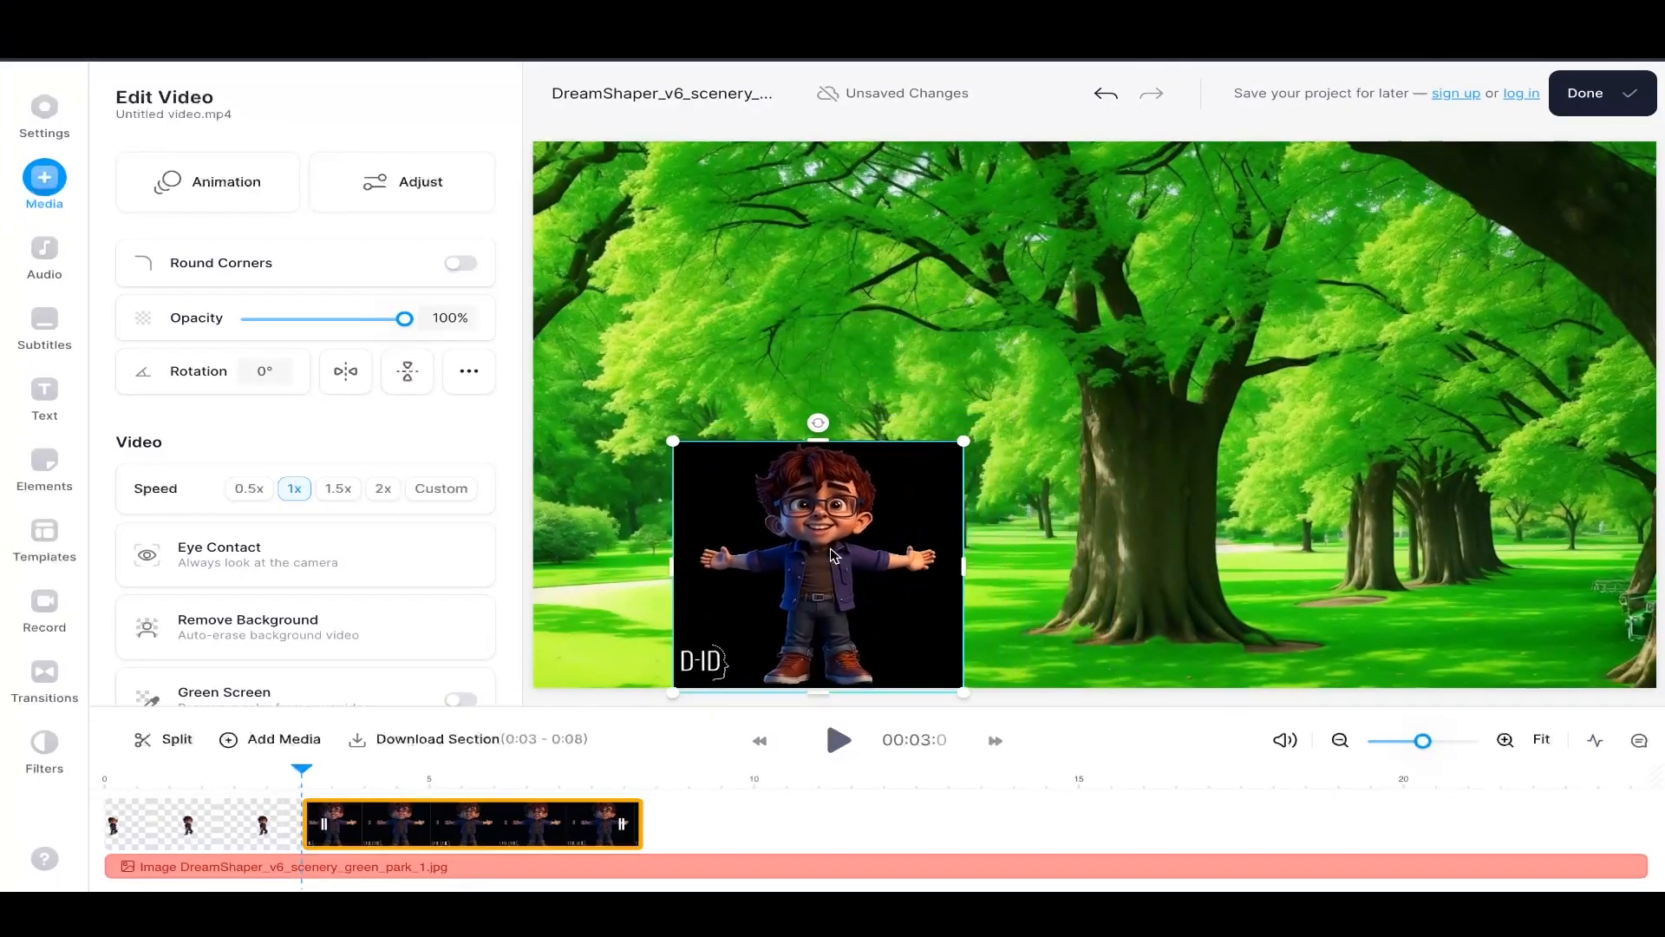
Remove the talking clip's black background and add a Dissolve transition between the clips
left_click(247, 619)
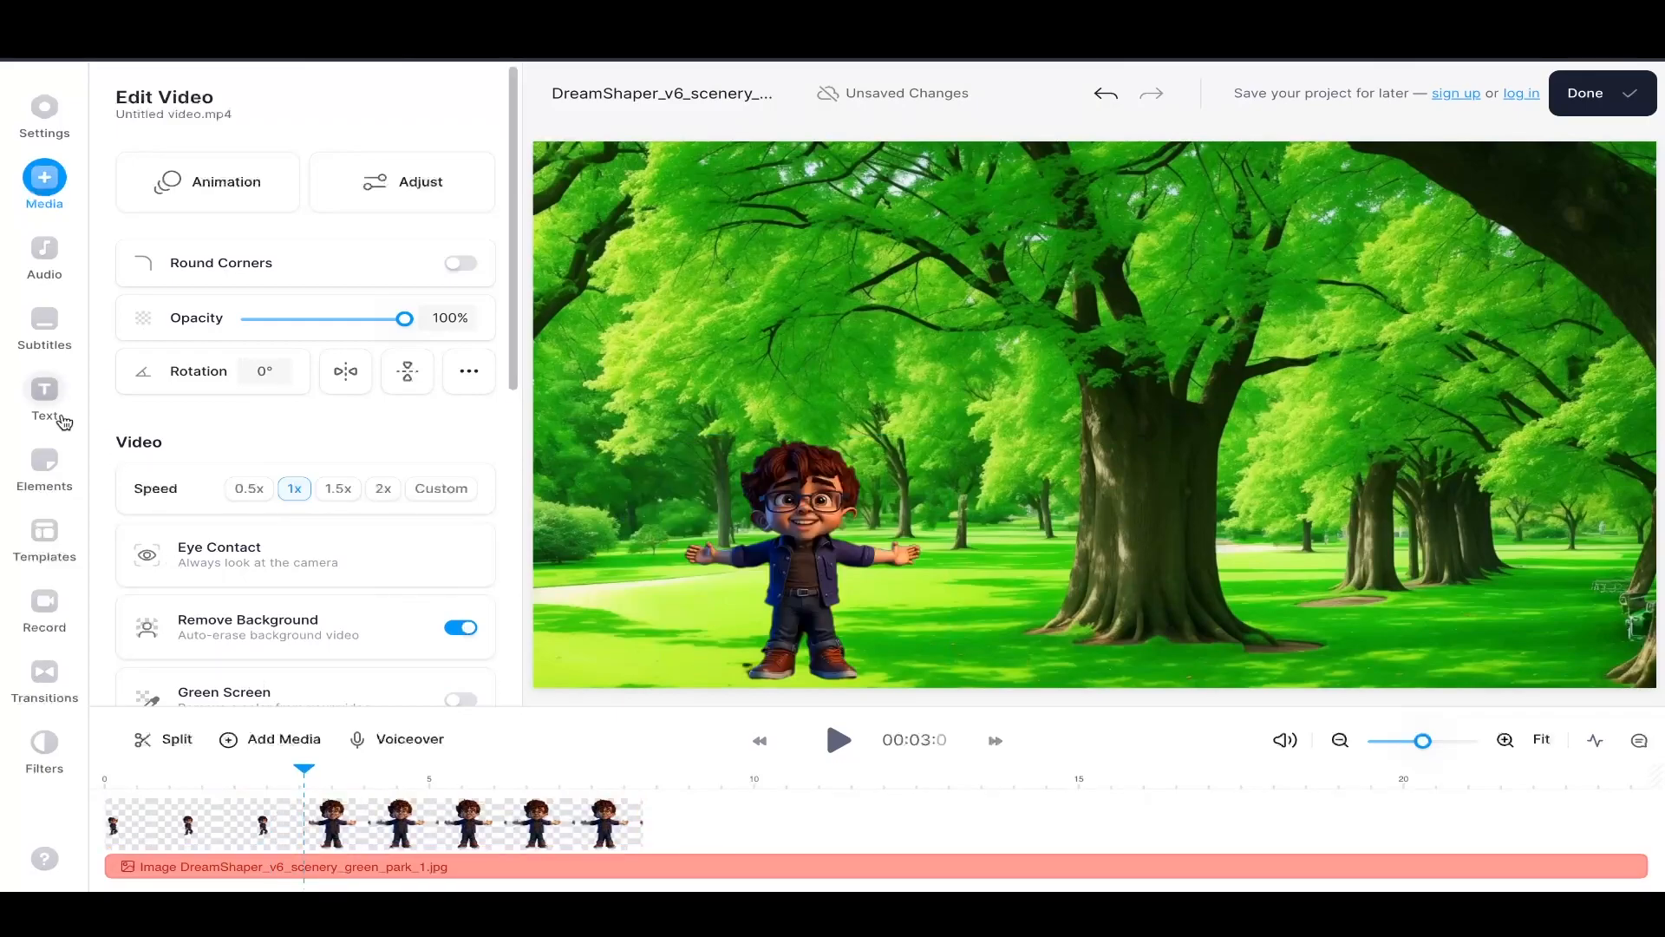
left_click(43, 677)
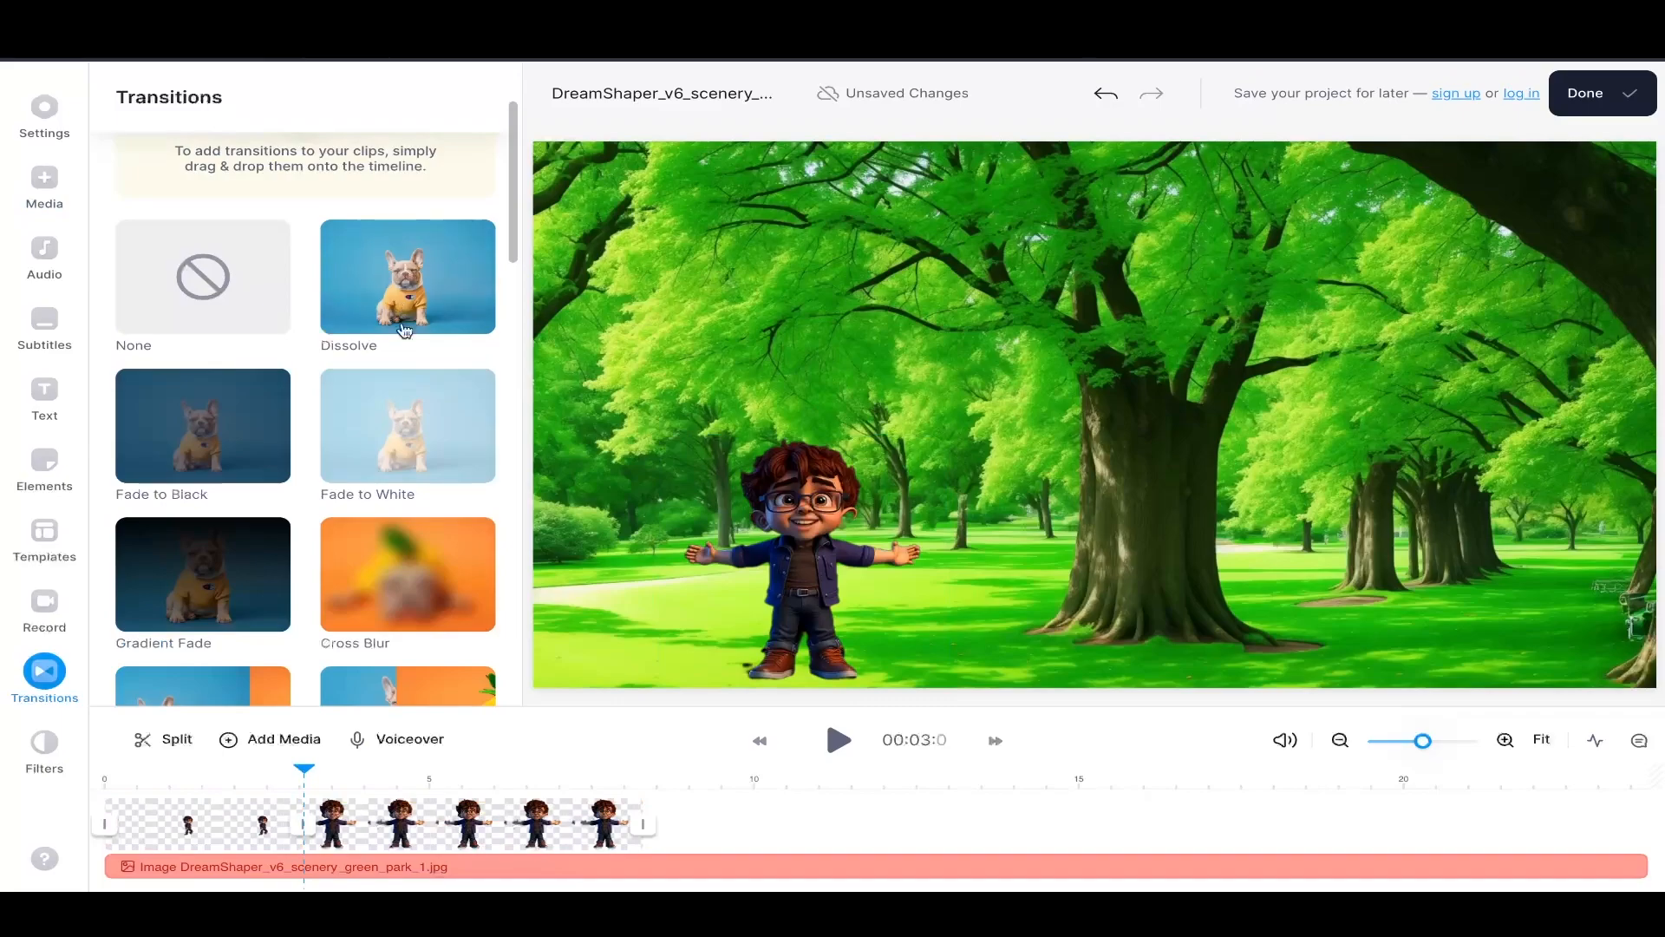
left_click(406, 275)
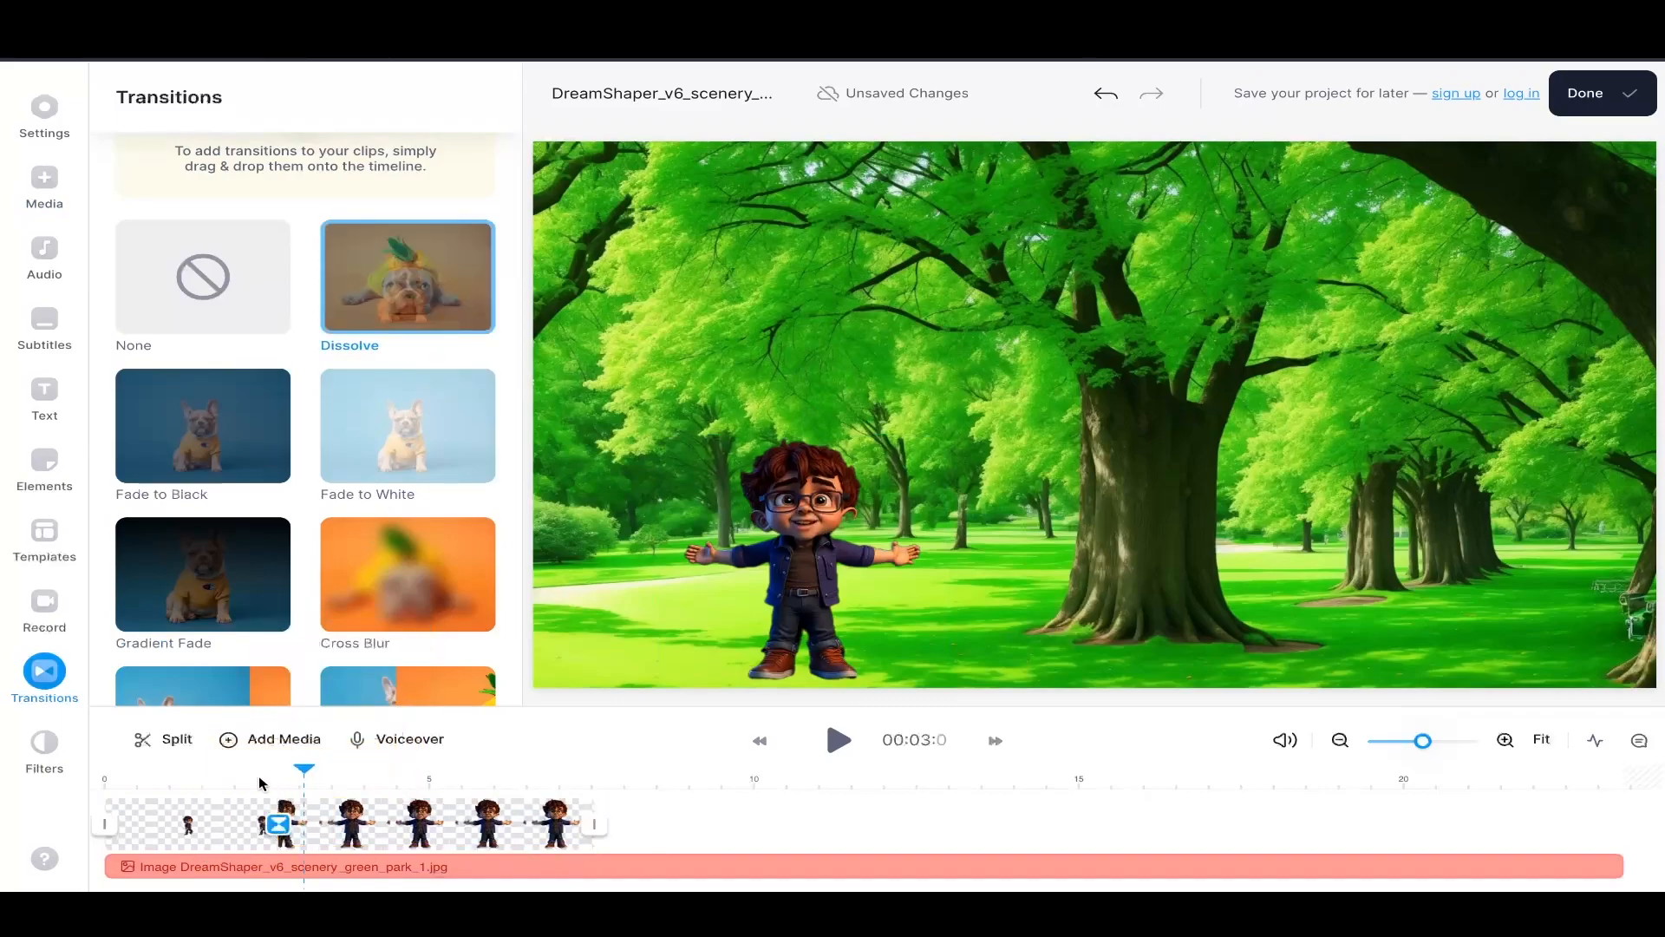